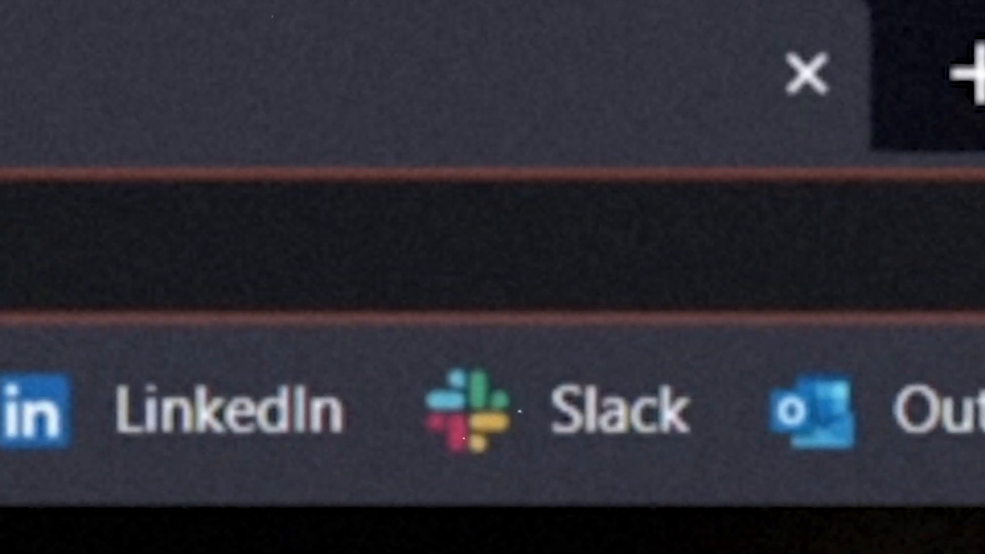
Step: Search Brave for 'royalty free vinyl sound effects' from the address bar
{"action": "type", "text": "stock"}
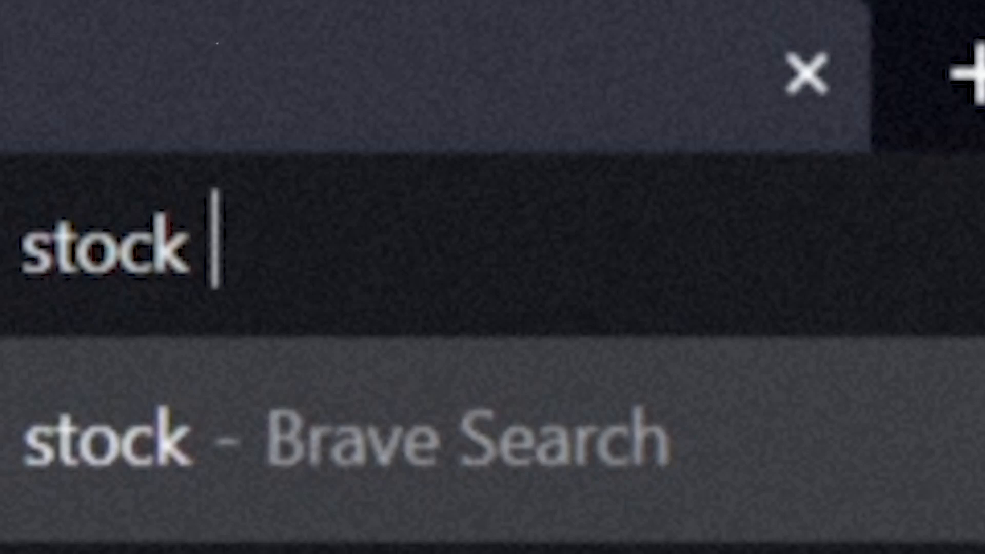
{"action": "type", "text": "footage"}
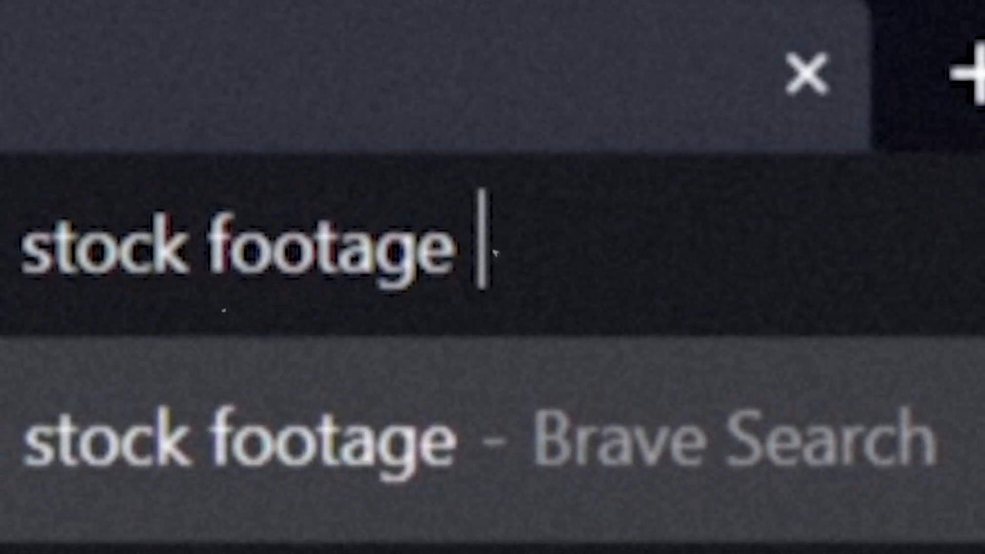
{"action": "type", "text": "of vintage"}
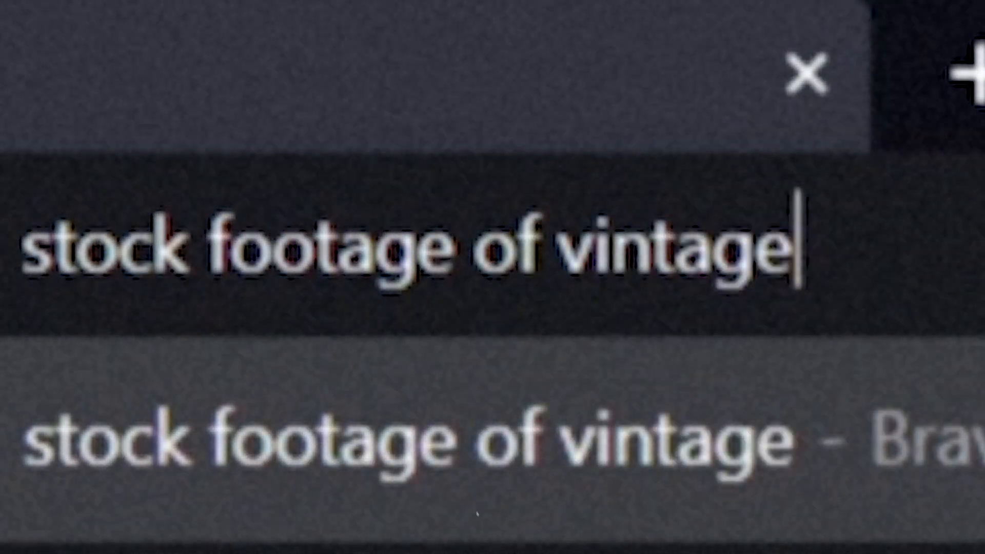
{"action": "type", "text": "royalt"}
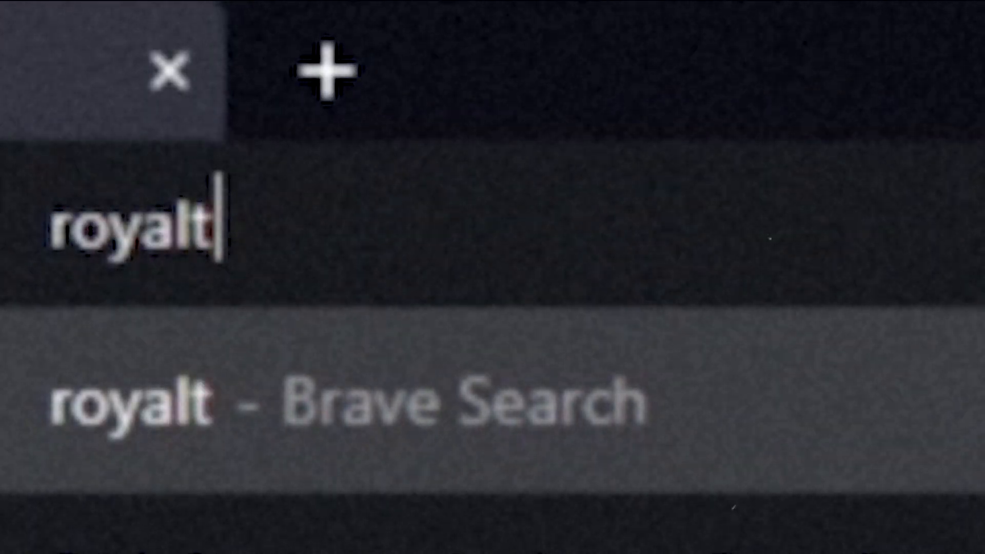
{"action": "type", "text": "y free vu"}
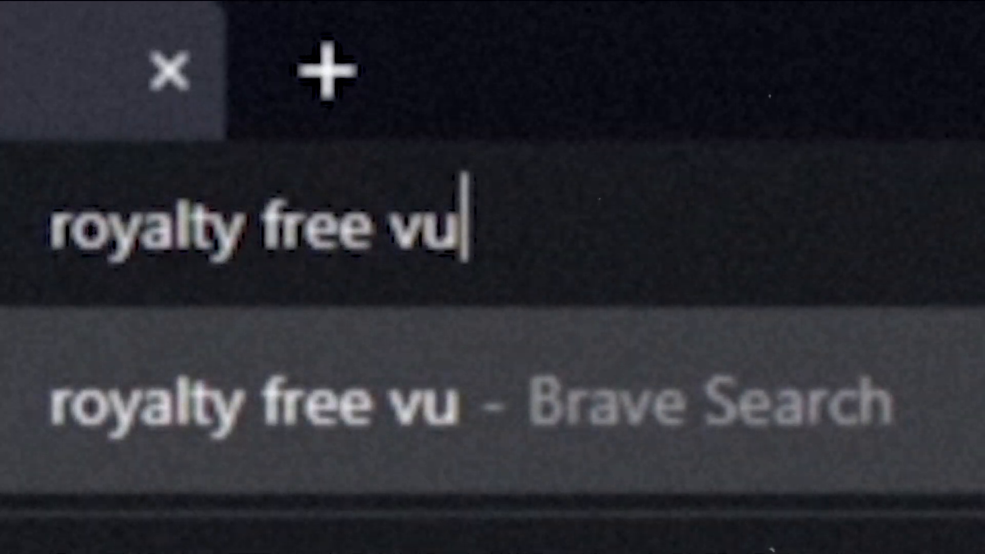
{"action": "type", "text": "inyl sou"}
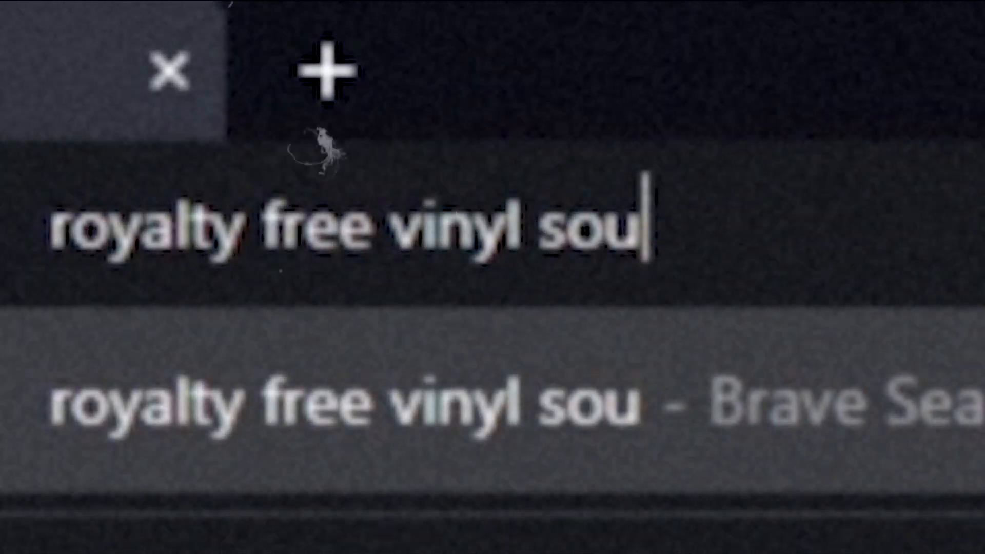
{"action": "key", "text": "Return"}
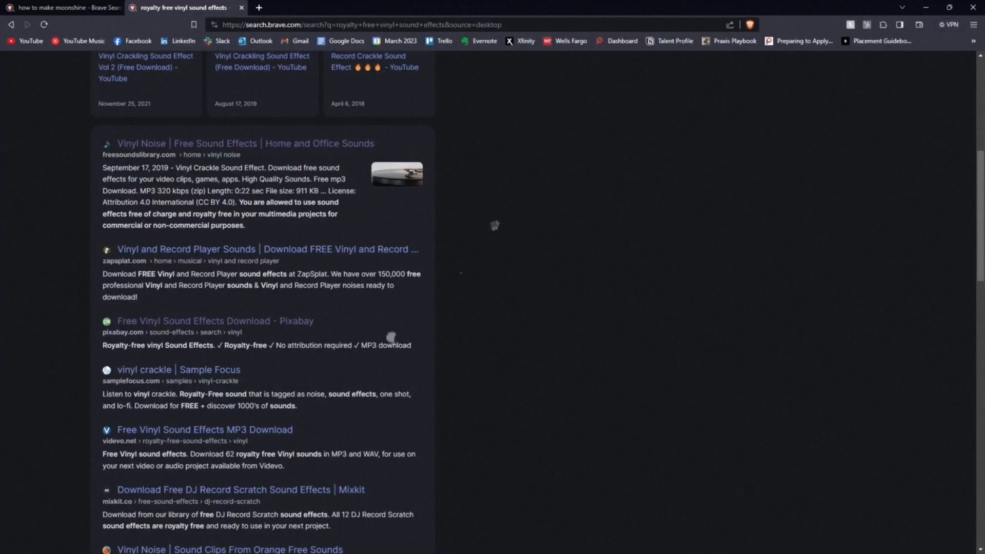
Step: Browse the vinyl sound effect results, then clear the search box for a new query
{"action": "scroll", "scroll_direction": "down", "scroll_amount": 3}
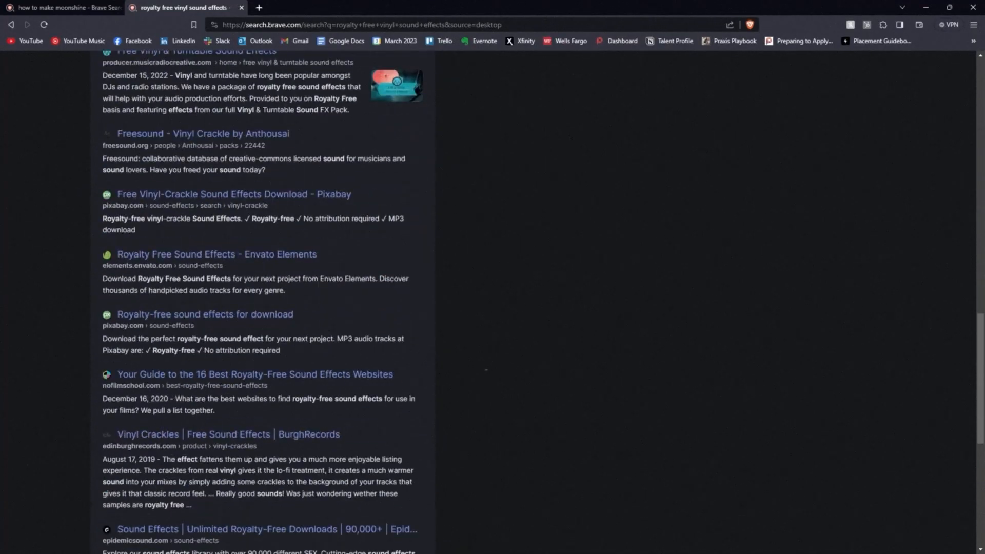
{"action": "scroll", "scroll_direction": "down", "scroll_amount": 3}
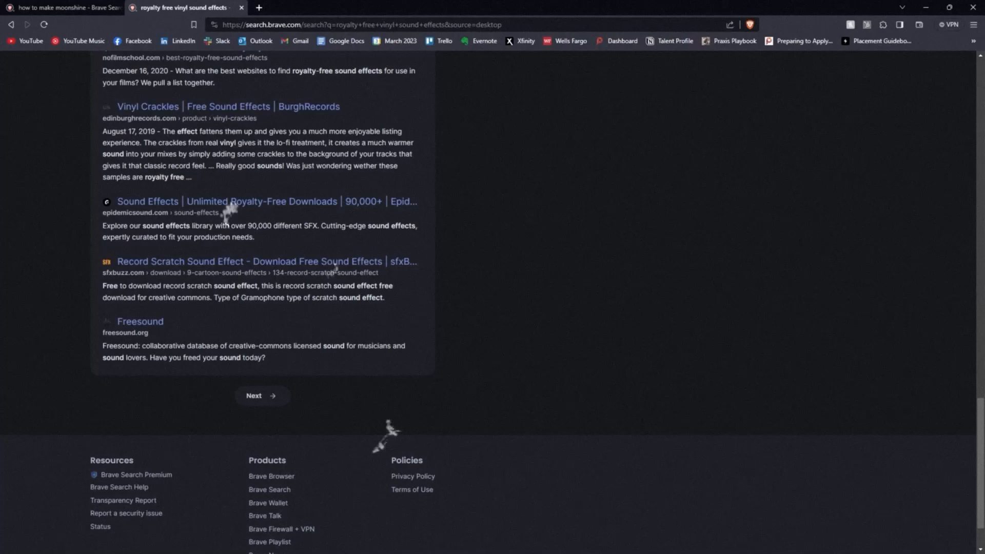
{"action": "scroll", "scroll_direction": "up", "scroll_amount": 3}
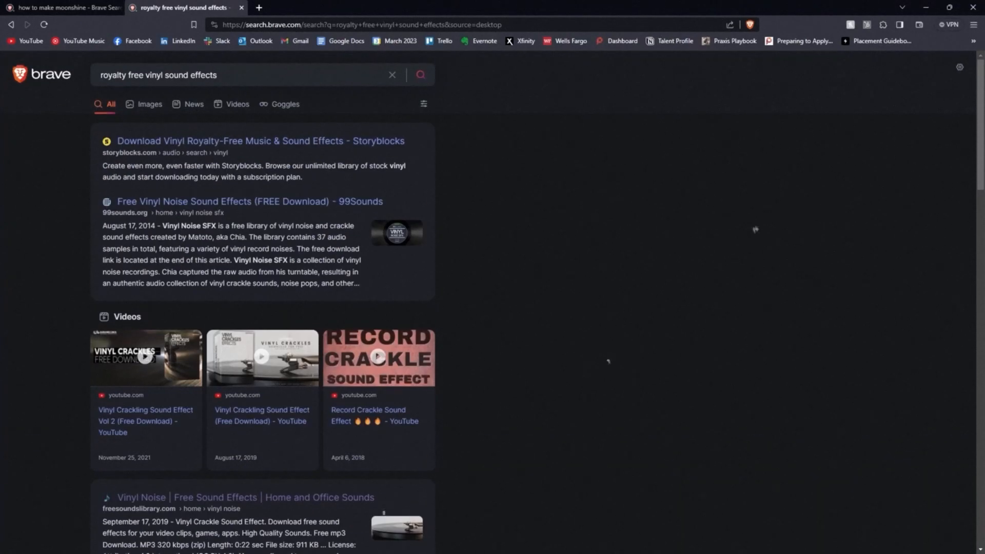
{"action": "left_click", "coordinate": [239, 75]}
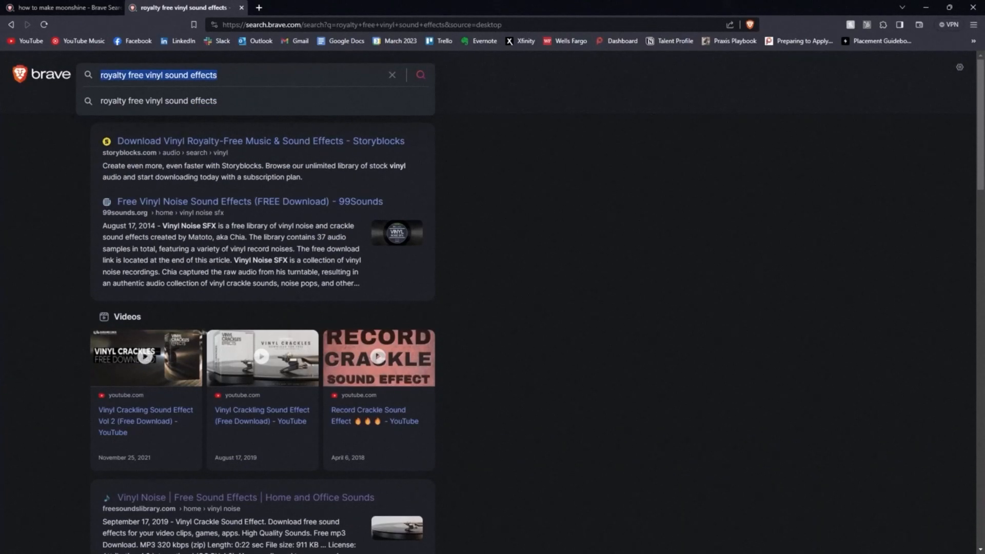
{"action": "left_click", "coordinate": [392, 75]}
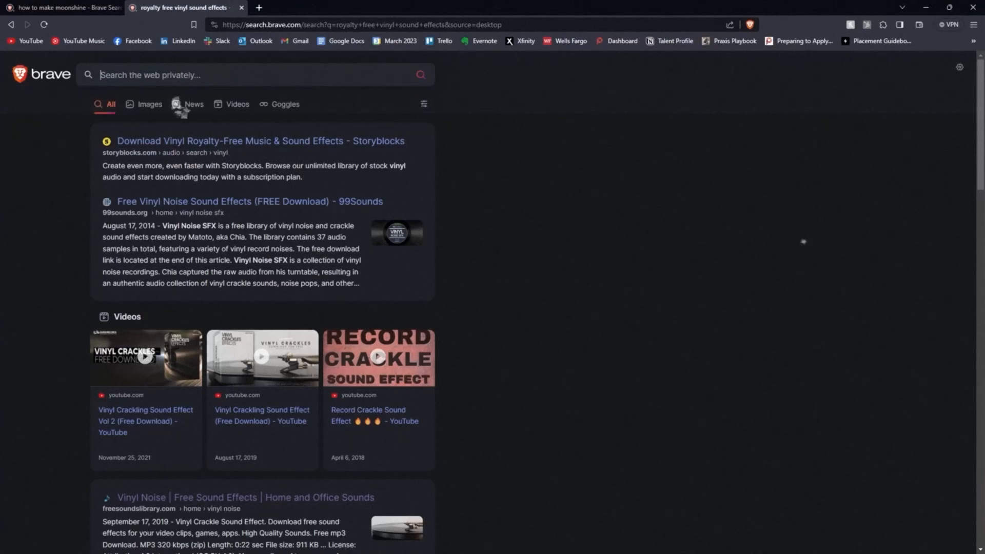
Step: Search for 'stock projector grain effect' and browse the film grain overlay results
{"action": "type", "text": "stock proje"}
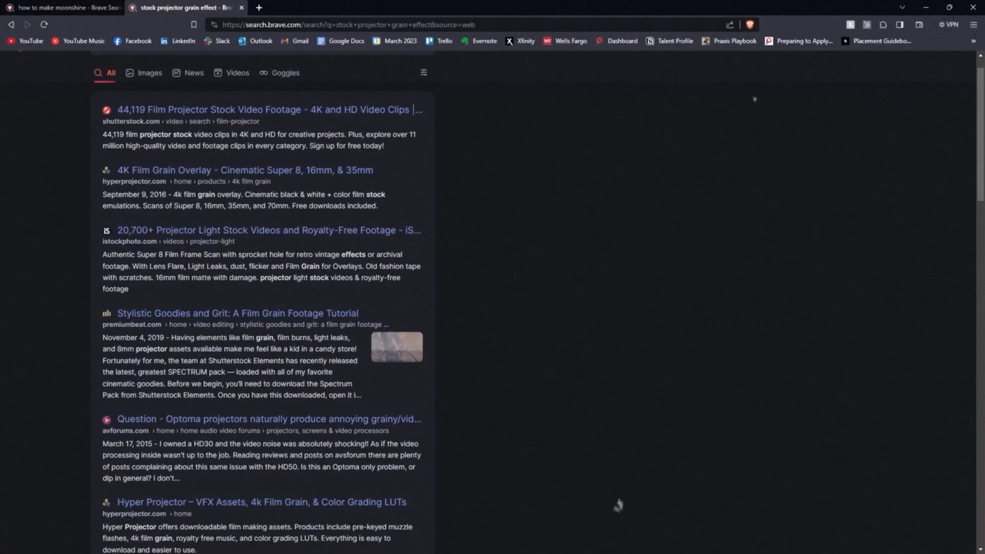
{"action": "scroll", "scroll_direction": "down", "scroll_amount": 3}
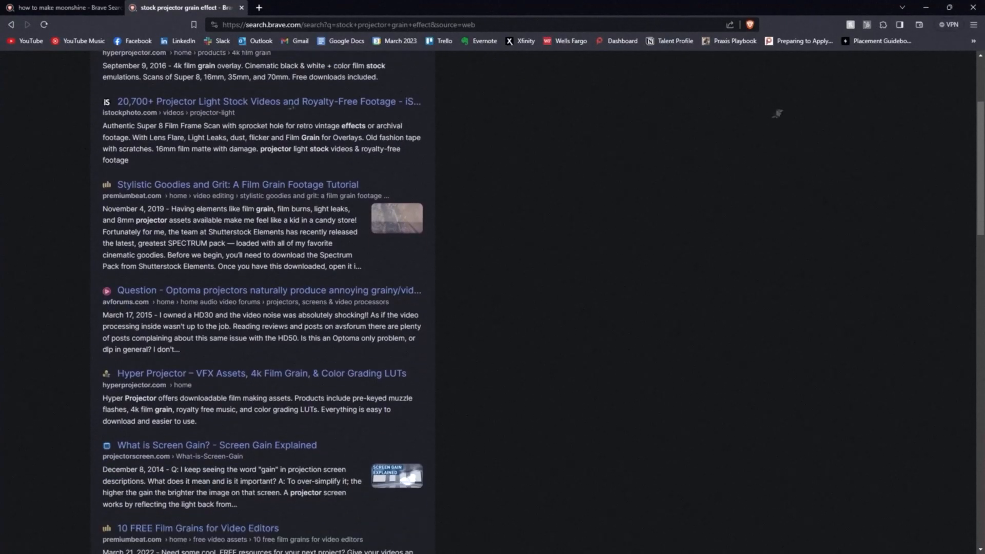
{"action": "scroll", "scroll_direction": "down", "scroll_amount": 3}
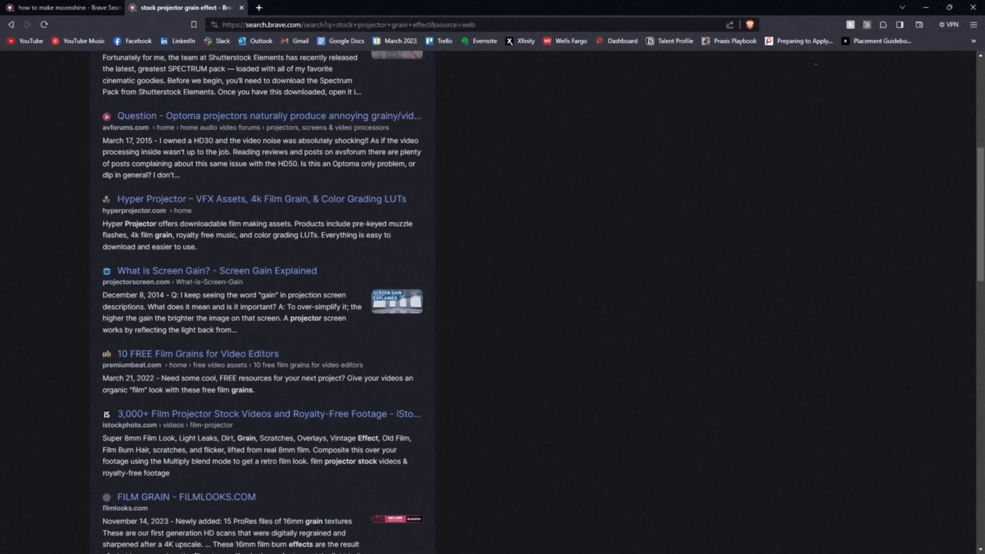
{"action": "scroll", "scroll_direction": "up", "scroll_amount": 3}
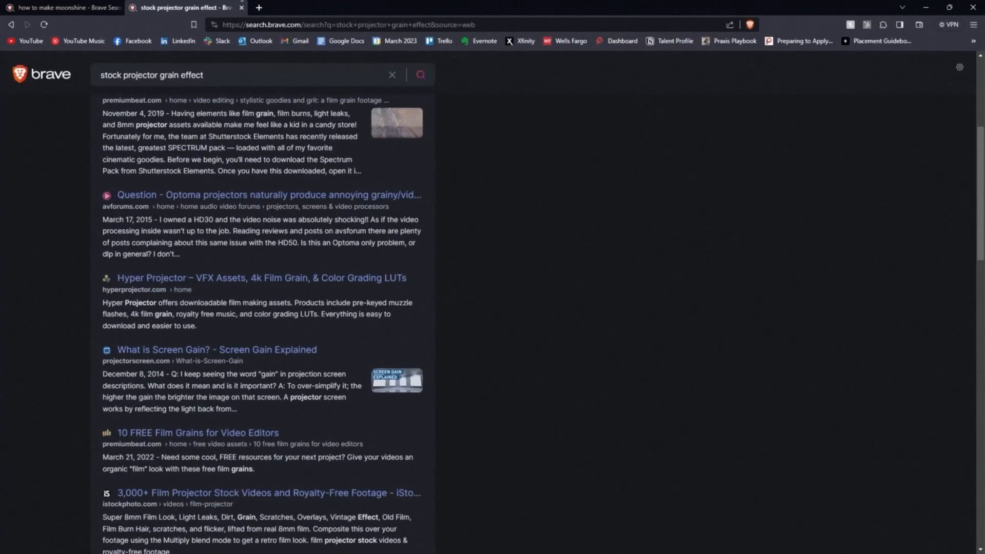
Step: Filter the YouTube audio library to 'old timey music' and play By The Light of the Silvery Moon
{"action": "left_click", "coordinate": [349, 25]}
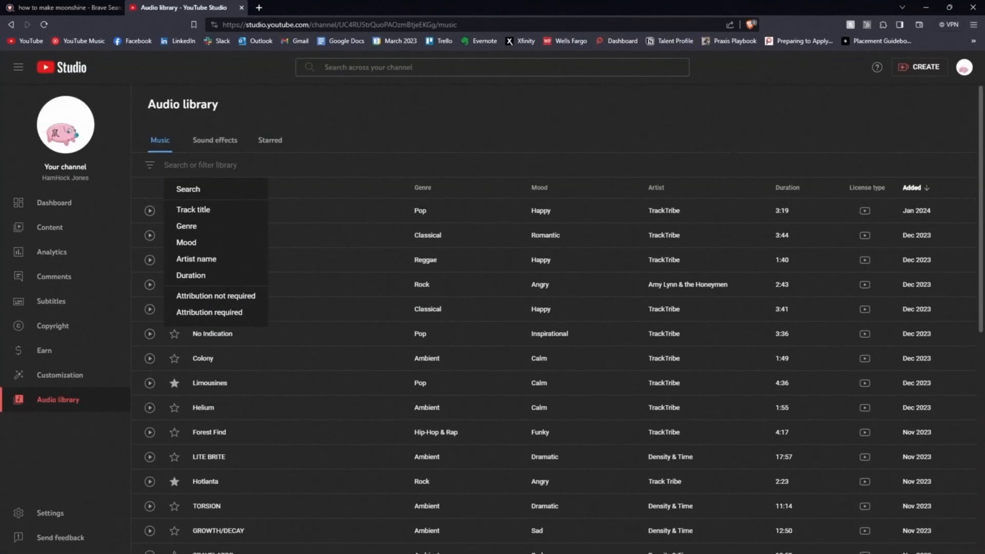
{"action": "type", "text": "old timey"}
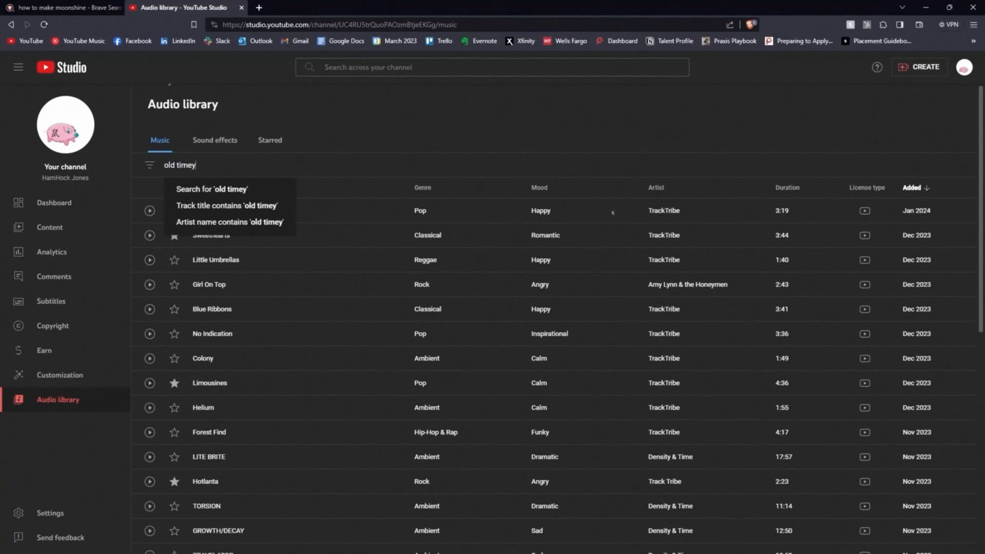
{"action": "left_click", "coordinate": [211, 188]}
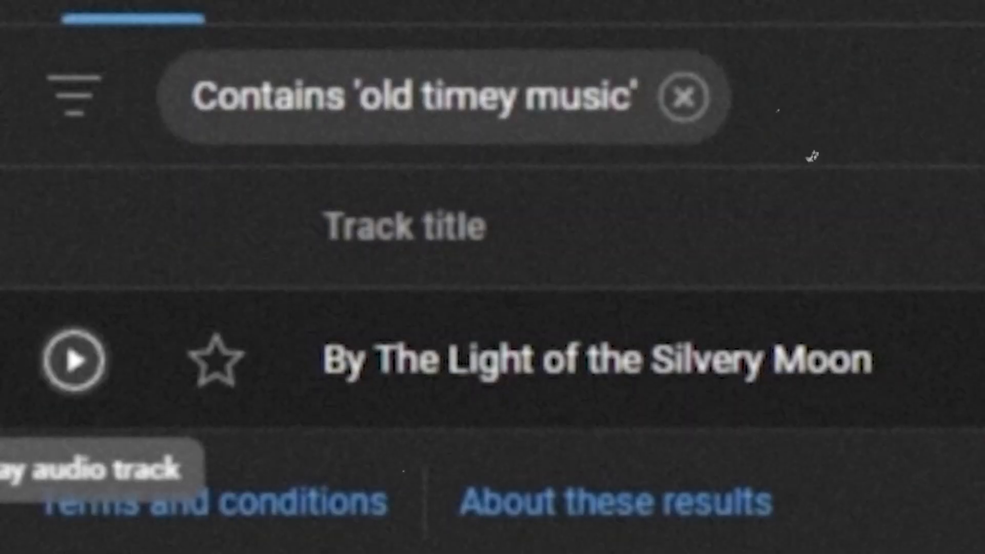
{"action": "left_click", "coordinate": [71, 361]}
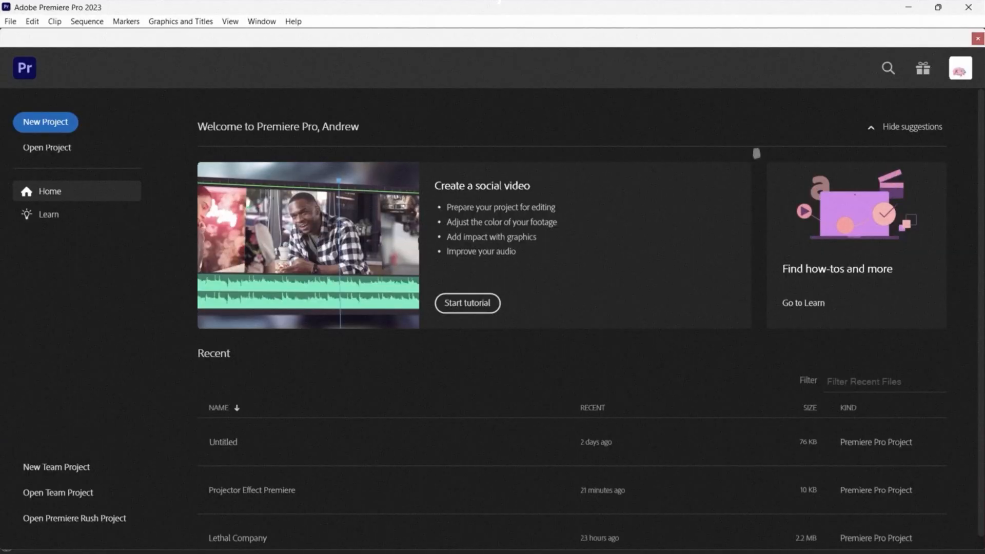
Step: Create a new Premiere project 'vintage projector effect' in the 35mm Tutorial folder
{"action": "left_click", "coordinate": [45, 122]}
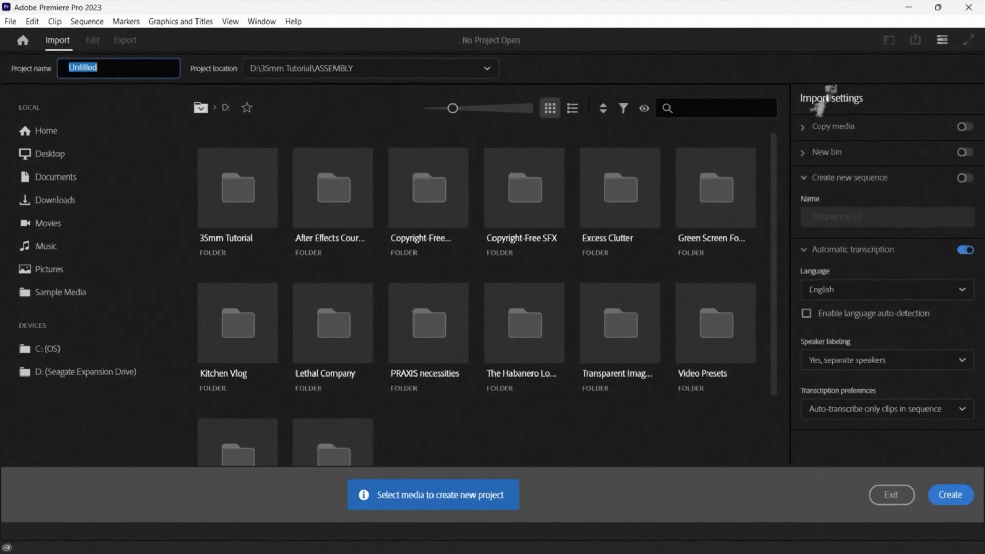
{"action": "type", "text": "vintage projector effect"}
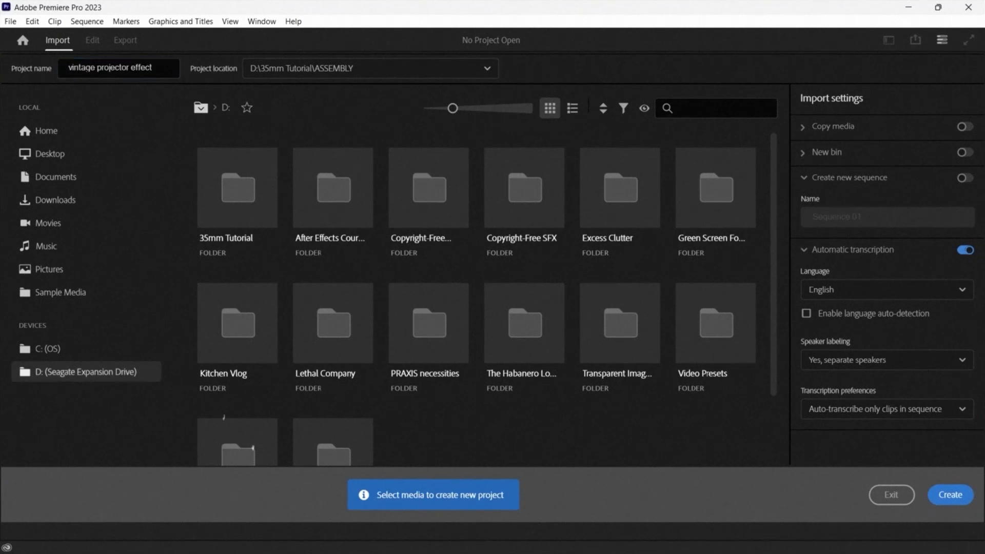
{"action": "left_click", "coordinate": [238, 187]}
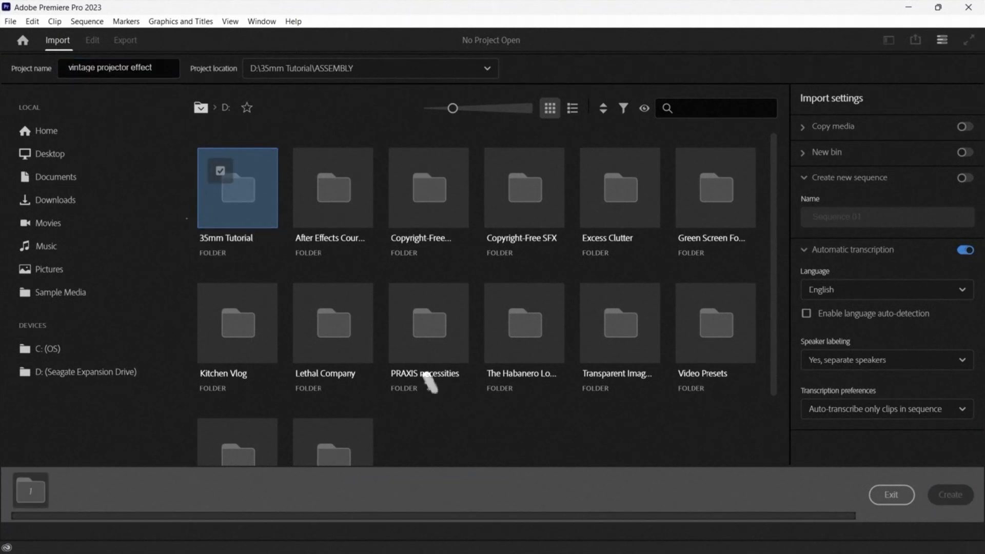
{"action": "left_click", "coordinate": [950, 495]}
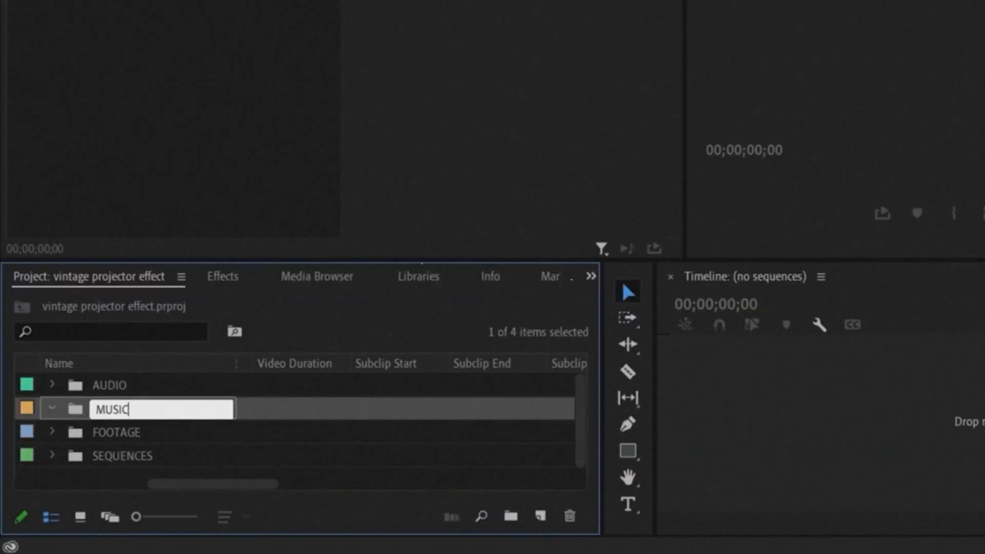
Step: Add an OVERLAYS bin and bring up actions for the imported vintage car clip
{"action": "right_click", "coordinate": [161, 409]}
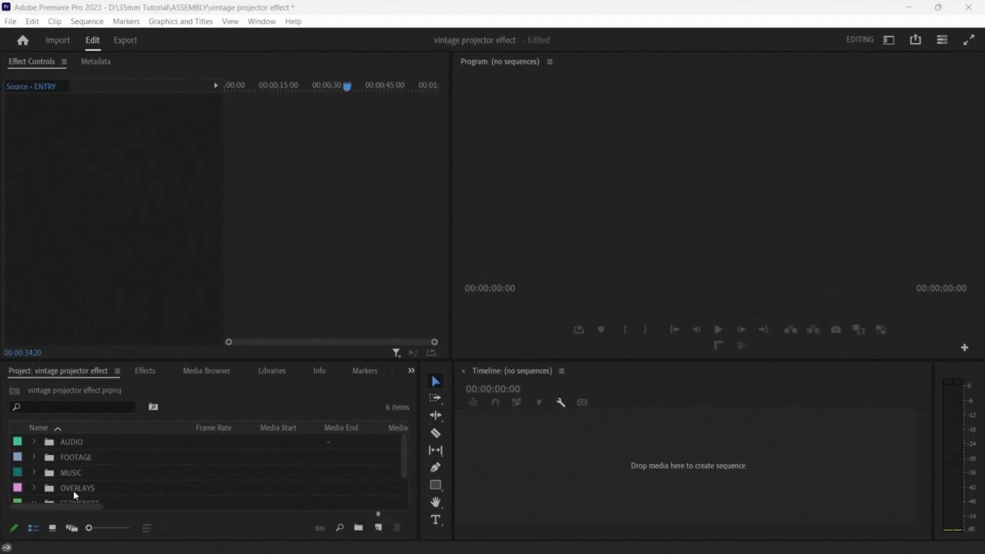
{"action": "right_click", "coordinate": [99, 472]}
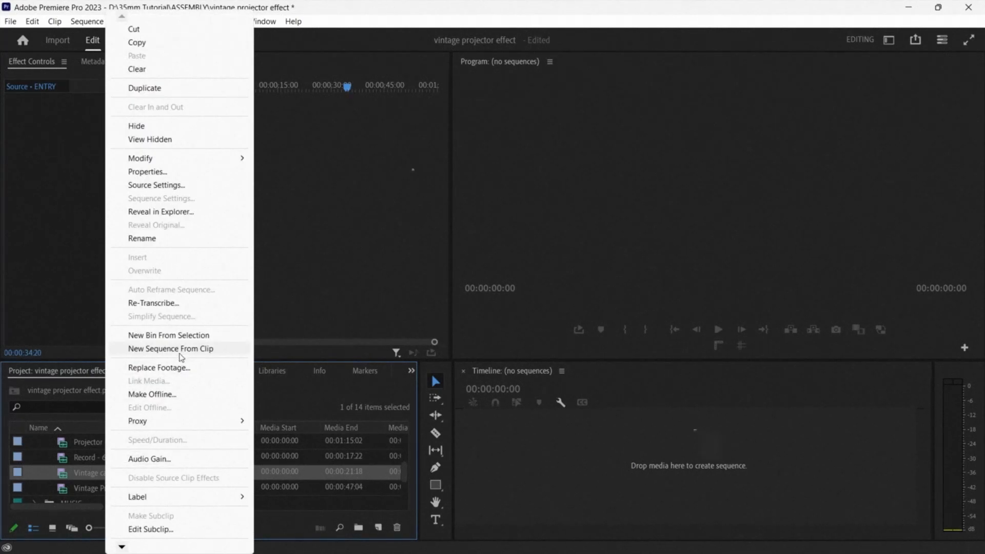
Step: Make a new sequence from the vintage car clip and show the effects library
{"action": "left_click", "coordinate": [171, 349]}
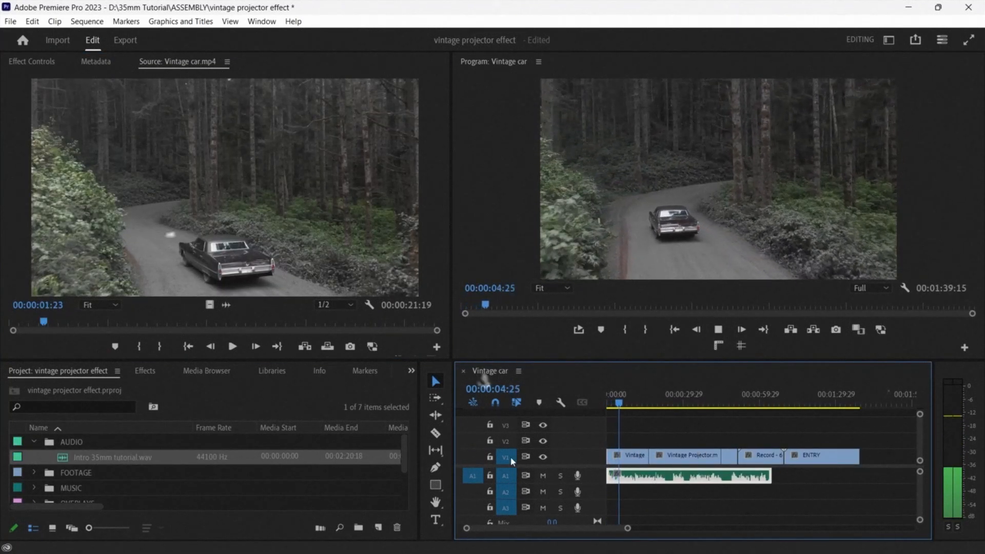
{"action": "left_click", "coordinate": [145, 371]}
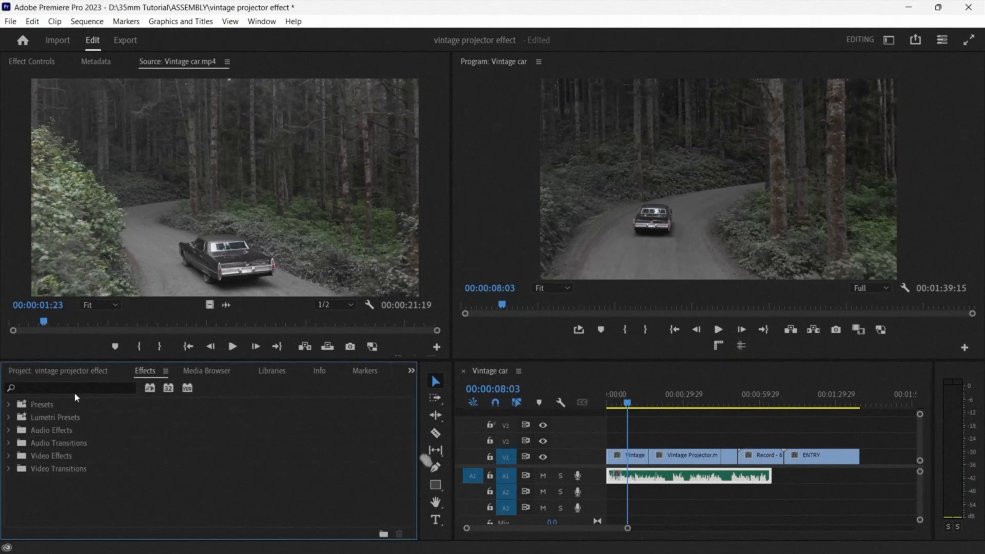
Step: Find the FFT Filter effect and show the Intro 35mm tutorial narration clip's effect settings
{"action": "type", "text": "FF"}
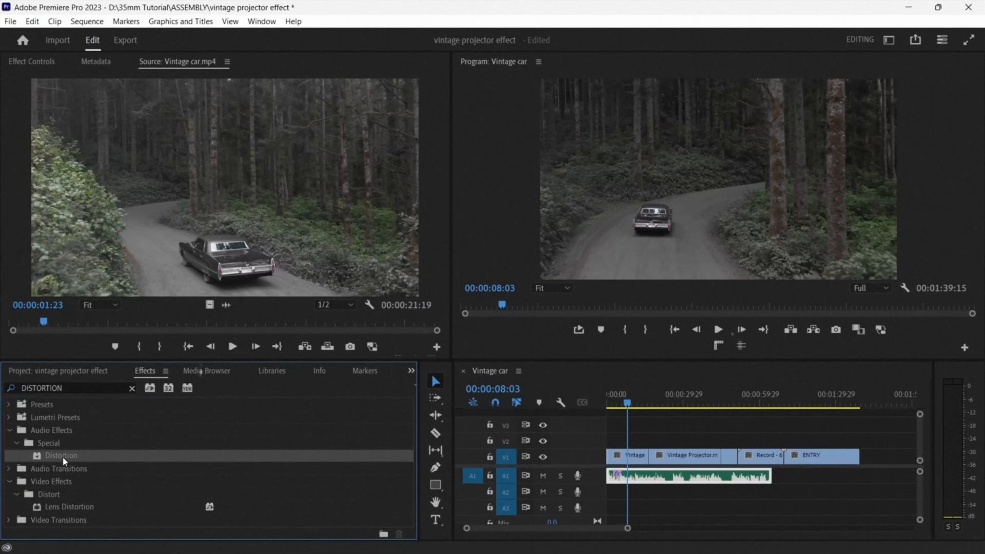
{"action": "mouse_move", "coordinate": [569, 265]}
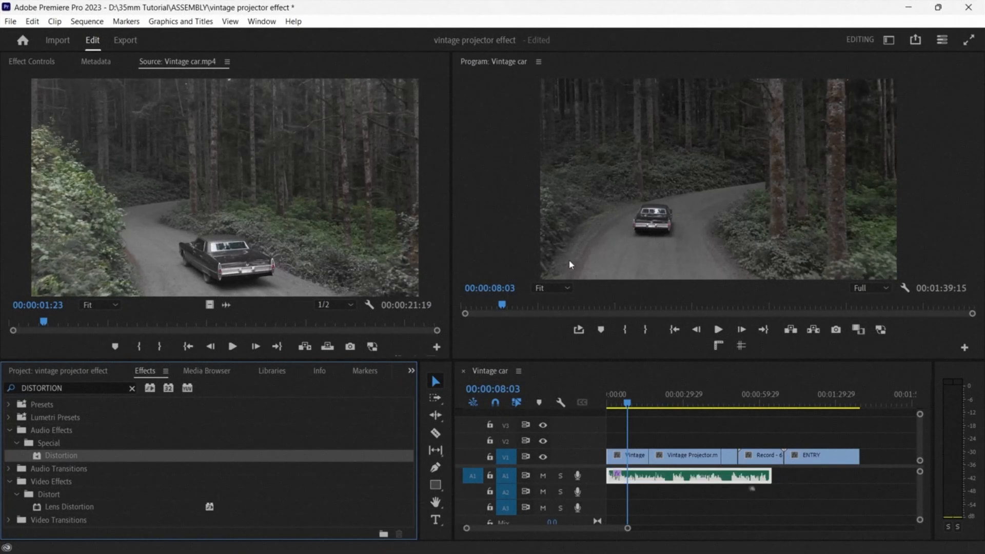
{"action": "left_click", "coordinate": [31, 61]}
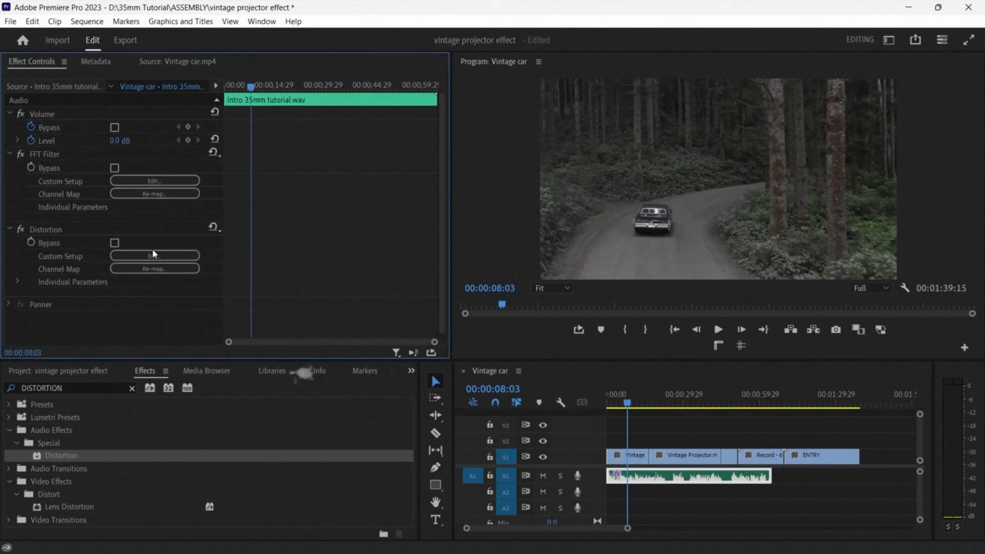
Step: Check the Distortion custom setup, then open the FFT Filter frequency-curve editor
{"action": "left_click", "coordinate": [154, 254]}
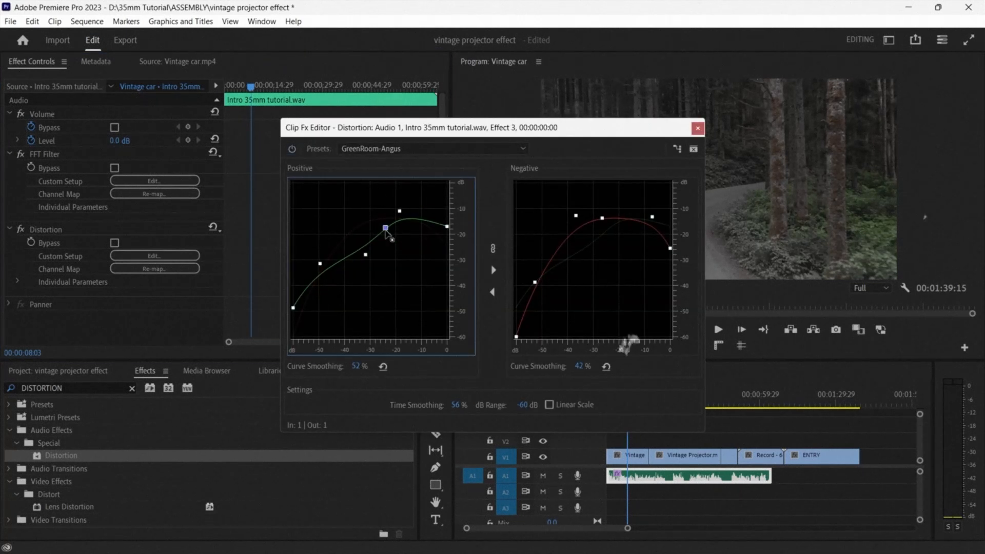
{"action": "left_click", "coordinate": [698, 127]}
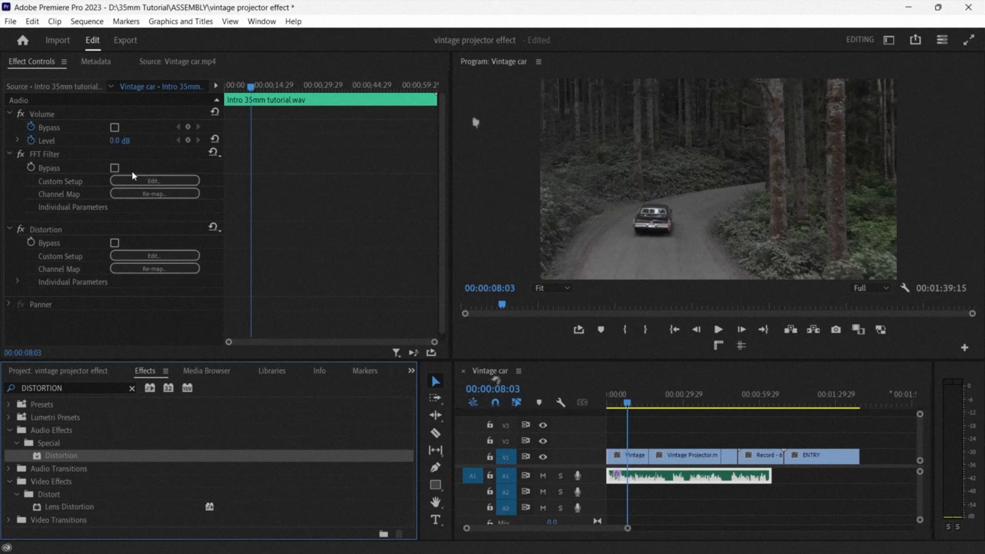
{"action": "left_click", "coordinate": [153, 181]}
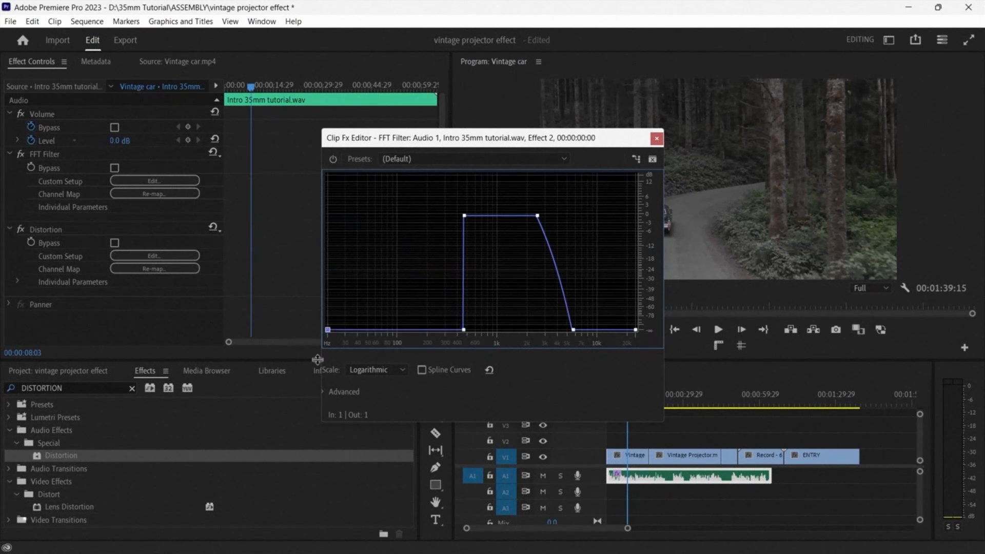
Step: Play the sequence to hear the band-pass filtered narration and close the curve editor
{"action": "left_click", "coordinate": [718, 329]}
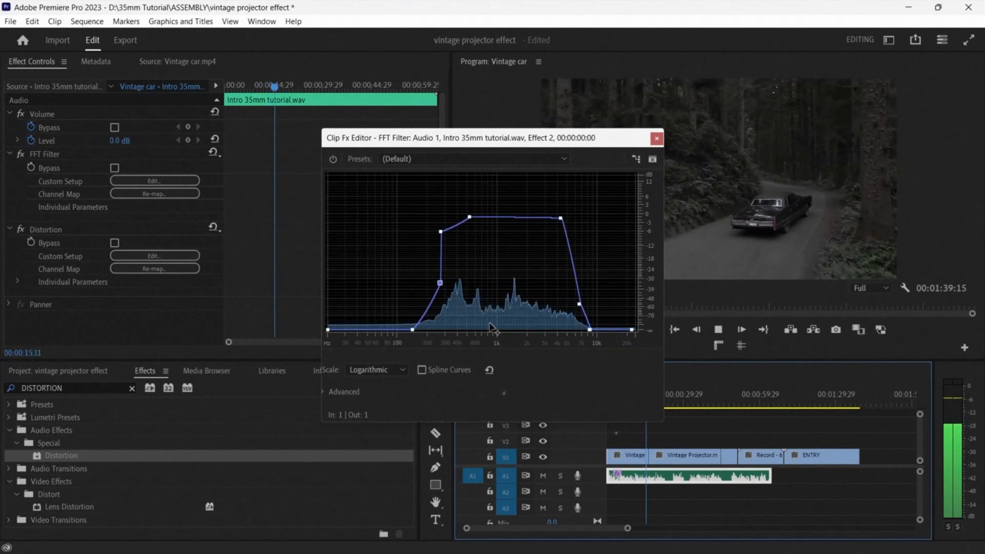
{"action": "left_click", "coordinate": [655, 139]}
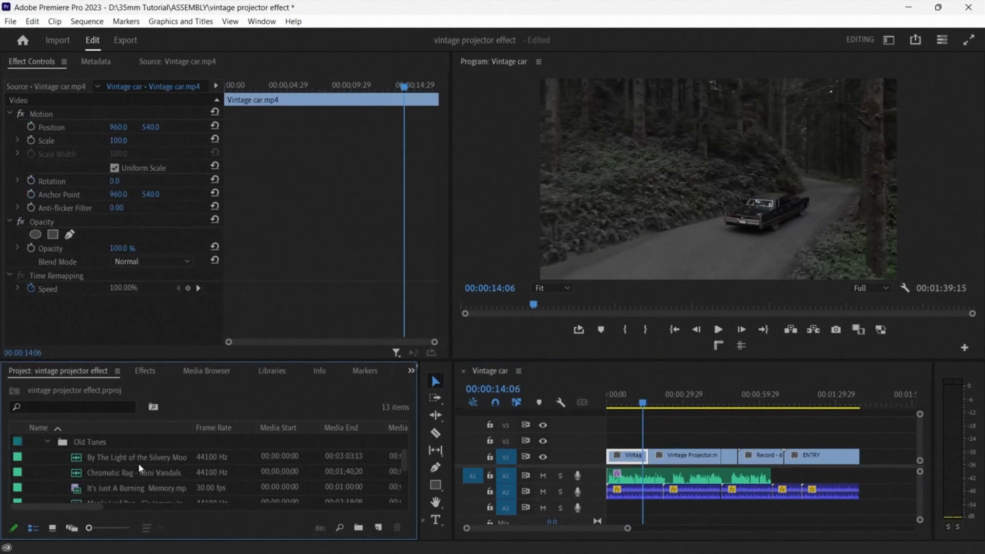
Step: Place the Silvery Moon mp3 on audio track A3
{"action": "left_click", "coordinate": [136, 455]}
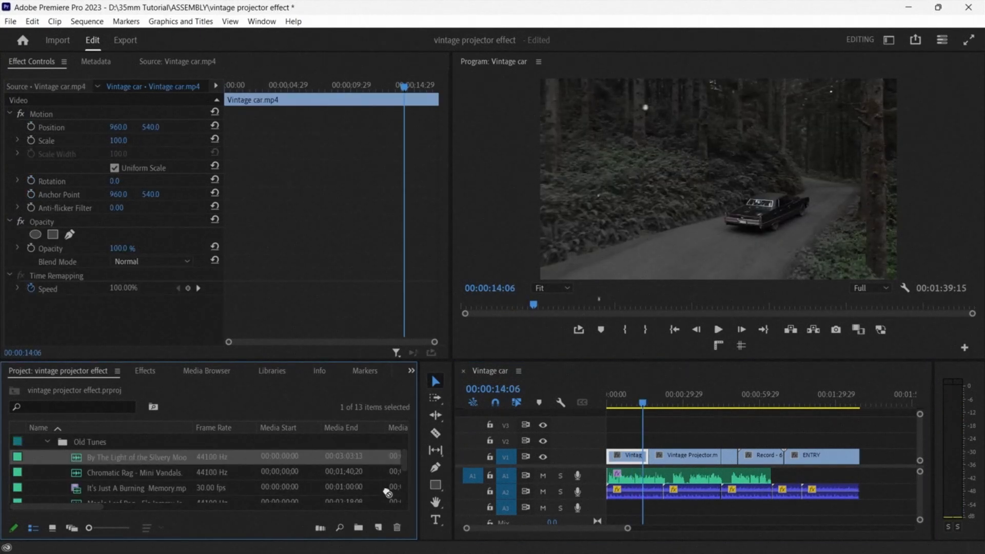
{"action": "left_click", "coordinate": [634, 508]}
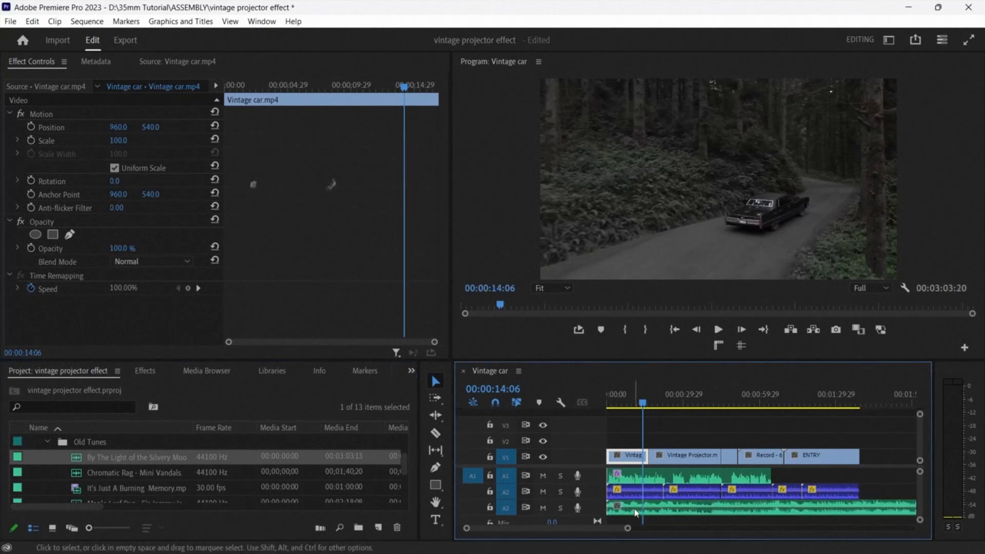
{"action": "left_click", "coordinate": [634, 507]}
{"action": "type", "text": "FFT"}
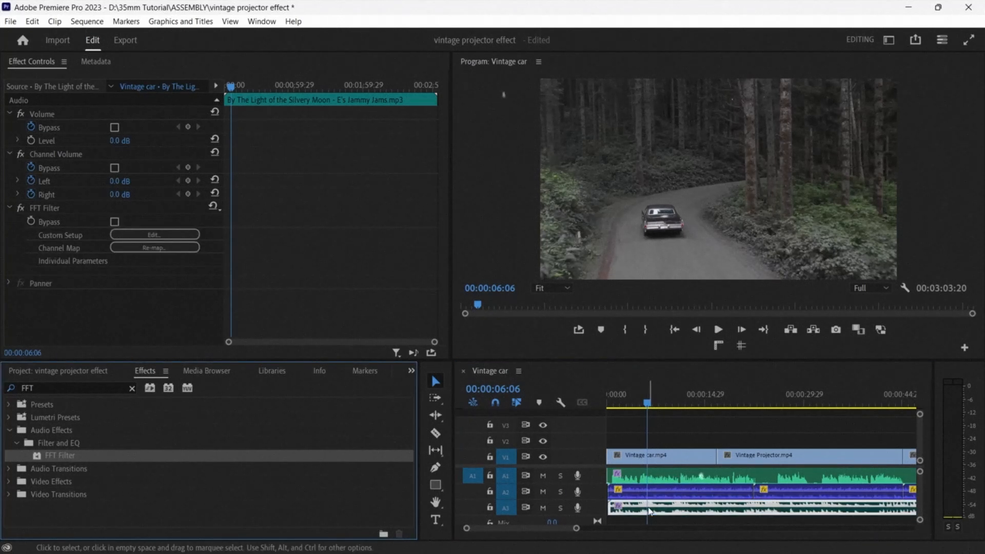
Step: Reshape the music's FFT Filter curve into a mid-range band-pass and close the Clip Fx Editor
{"action": "left_click", "coordinate": [153, 234]}
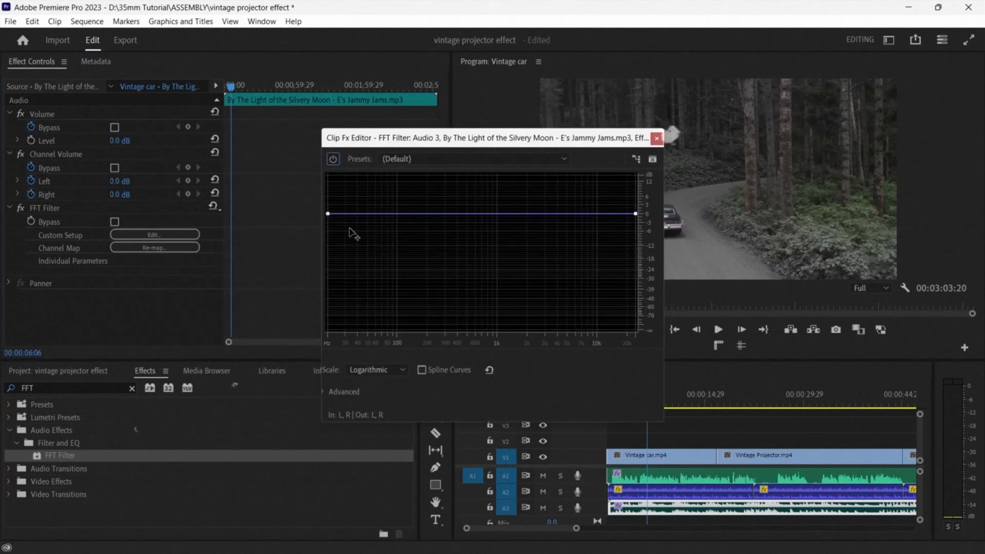
{"action": "left_click", "coordinate": [441, 215]}
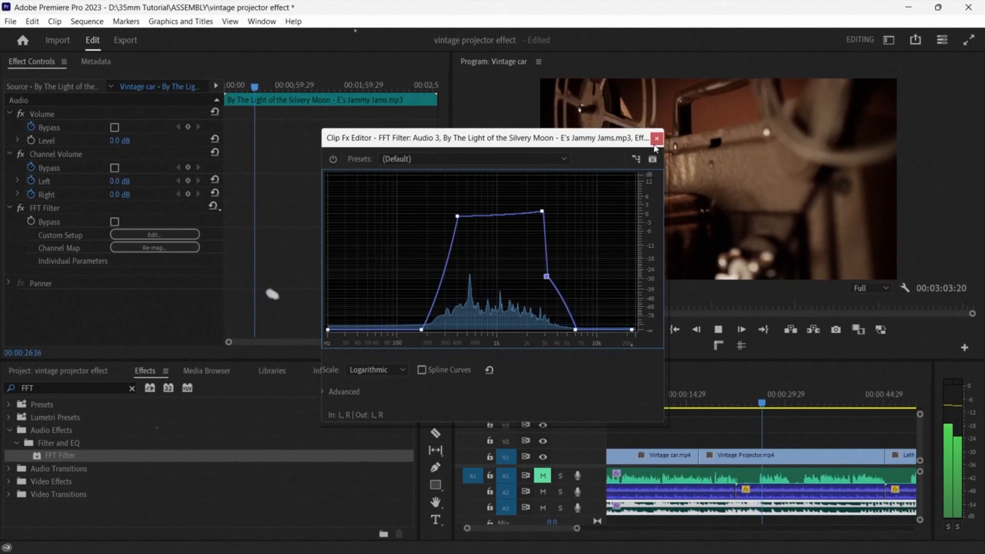
{"action": "left_click", "coordinate": [657, 138]}
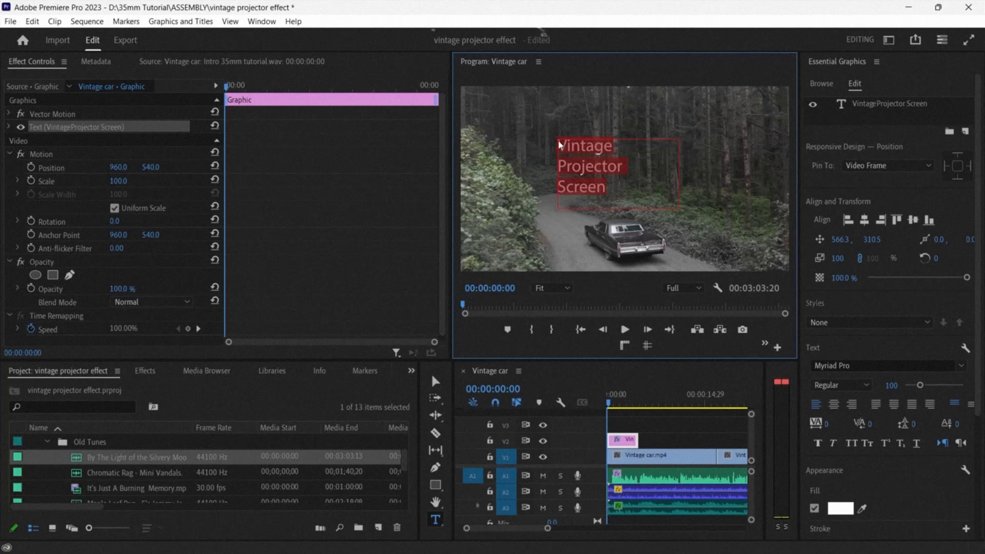
Step: Place the 'Vintage Projector Effect' title with Copyrighted By and Produced By credits over the footage
{"action": "left_click", "coordinate": [883, 365]}
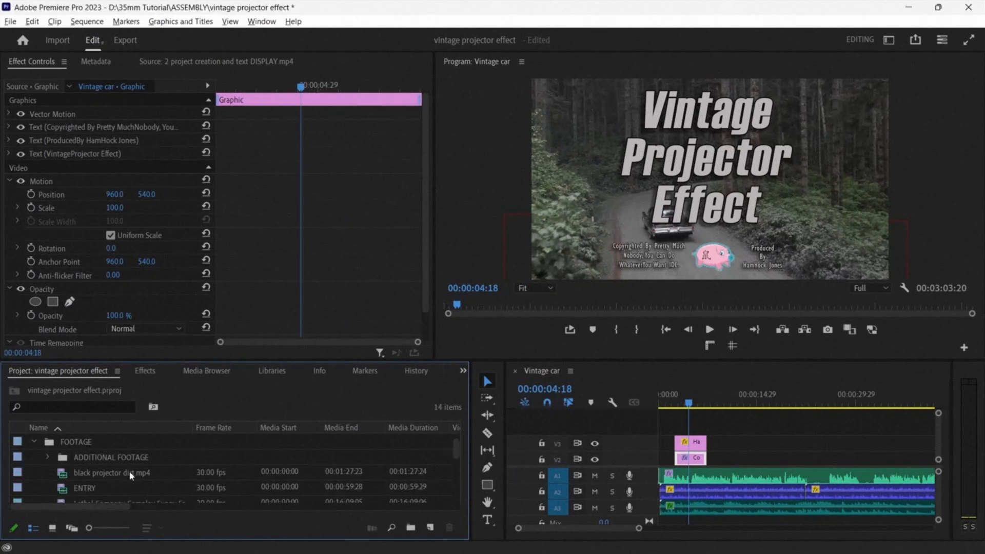
Step: Add a fourth video track via Add Tracks for the Projector Grain Green Screen clip
{"action": "scroll", "scroll_direction": "down", "scroll_amount": 3}
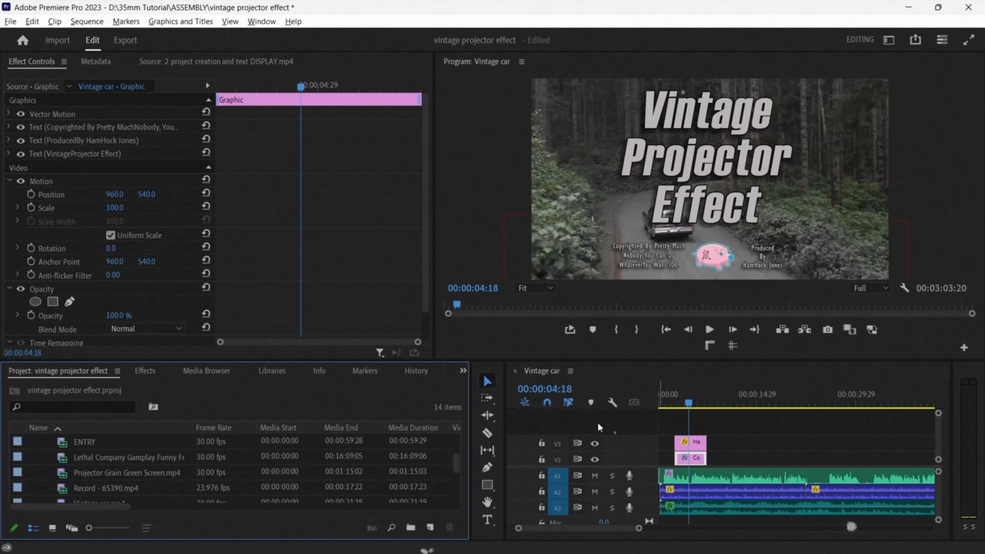
{"action": "right_click", "coordinate": [597, 427]}
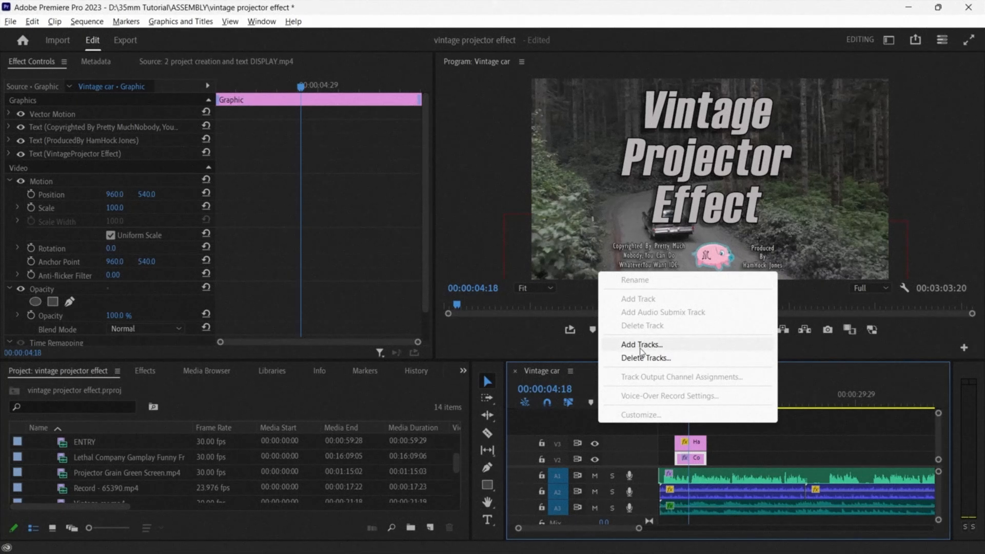
{"action": "left_click", "coordinate": [640, 344]}
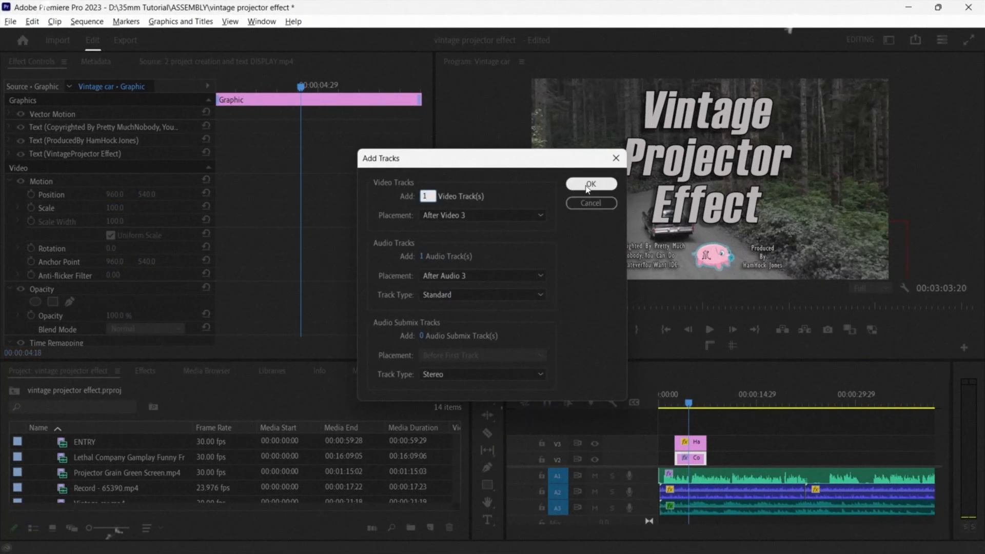
{"action": "left_click", "coordinate": [589, 184]}
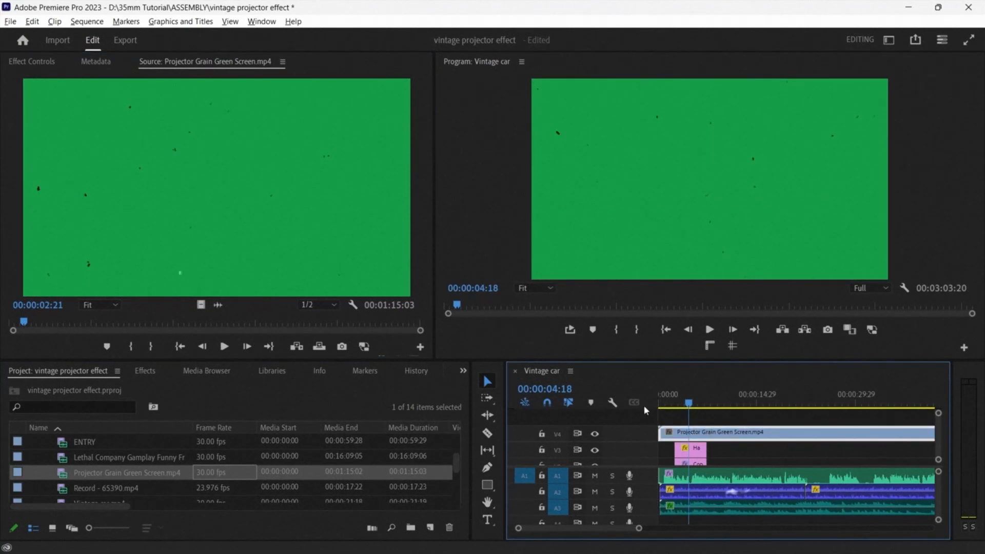
Step: Find Ultra Key in Effects and key out the green in the V4 grain overlay
{"action": "left_click", "coordinate": [145, 370]}
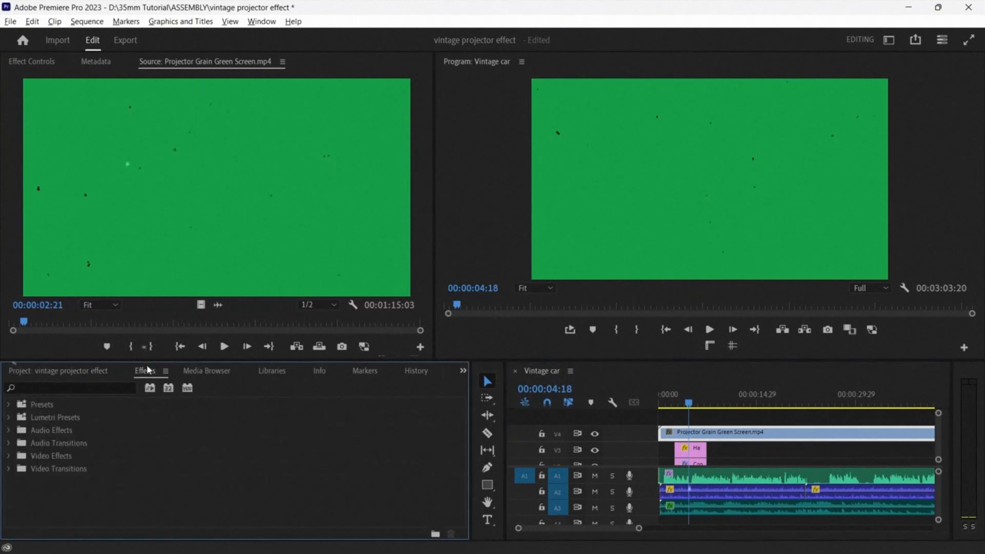
{"action": "type", "text": "u"}
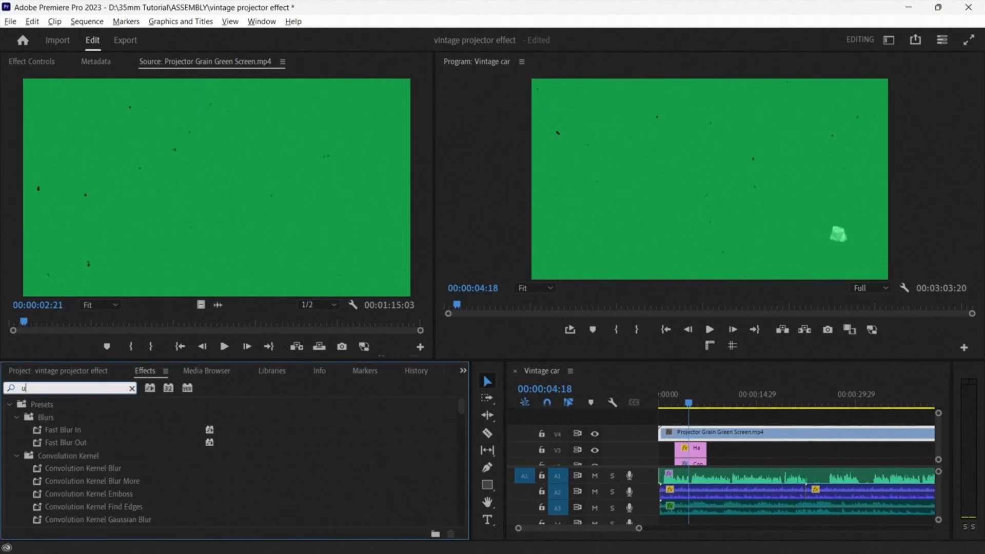
{"action": "type", "text": "ltra"}
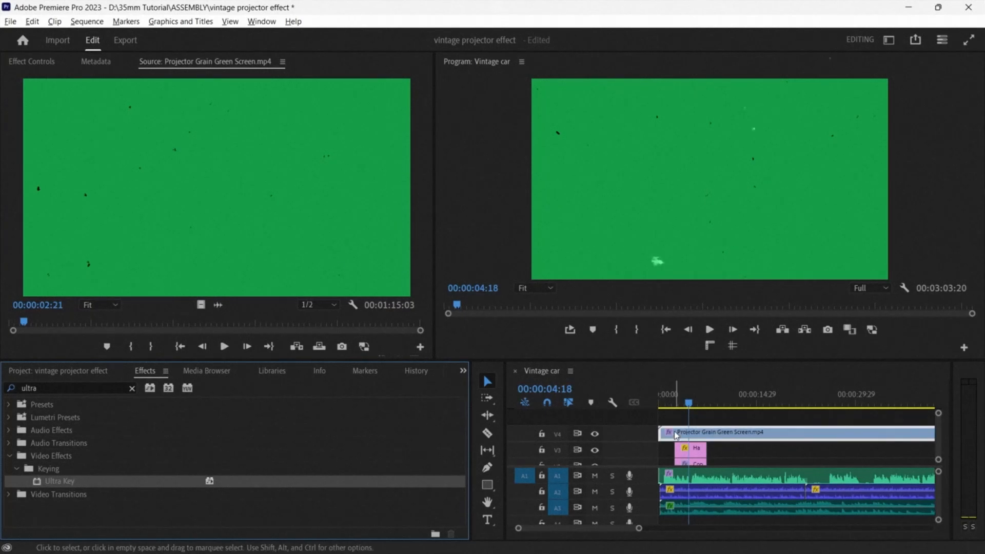
{"action": "left_click", "coordinate": [31, 62]}
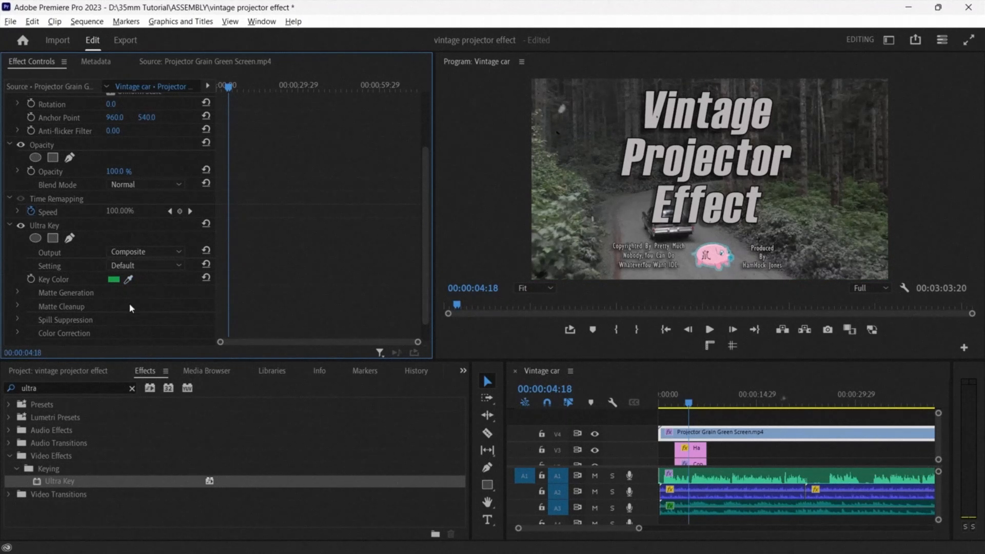
{"action": "left_click", "coordinate": [709, 328]}
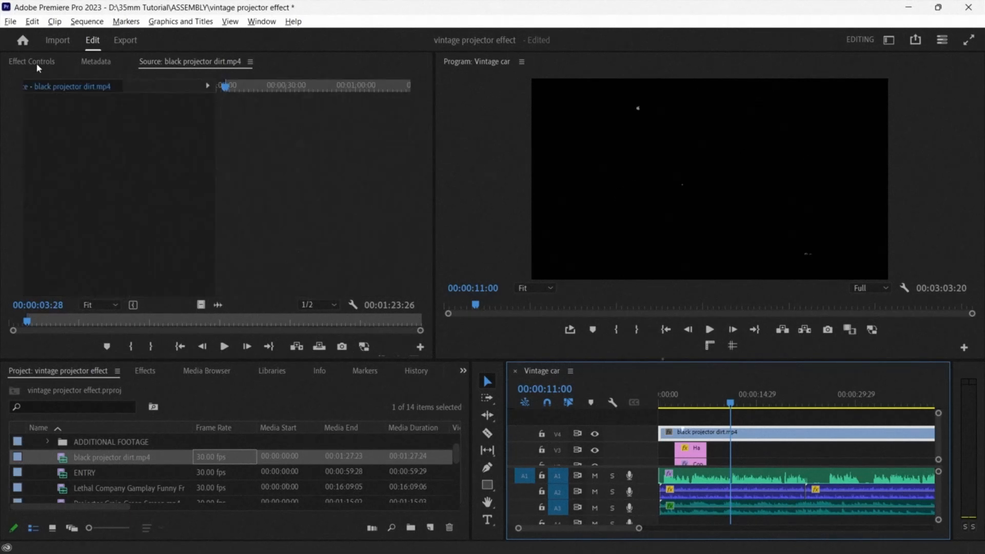
Step: Set the projector dirt overlay's blend mode to Linear Dodge (Add) after trying Lighten and Screen
{"action": "left_click", "coordinate": [148, 262]}
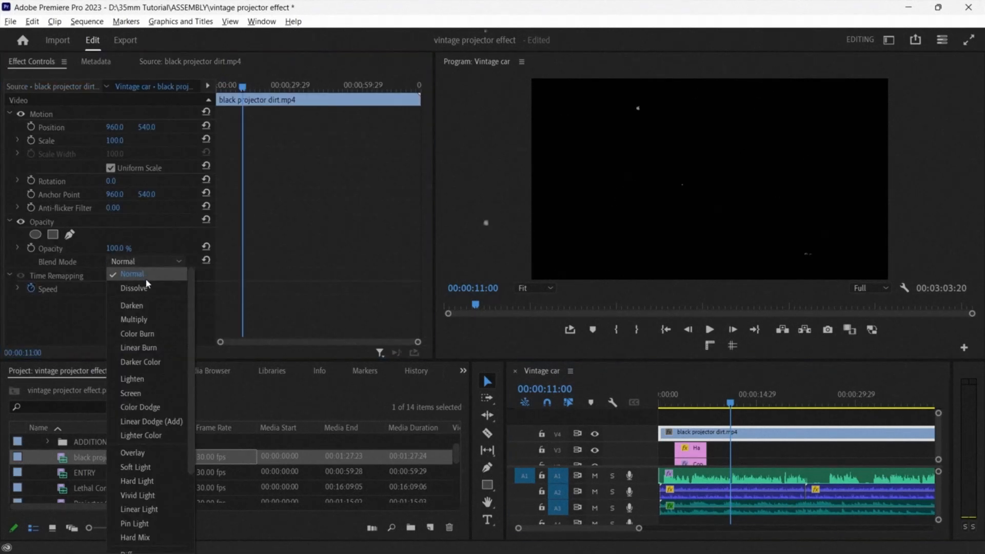
{"action": "mouse_move", "coordinate": [146, 379]}
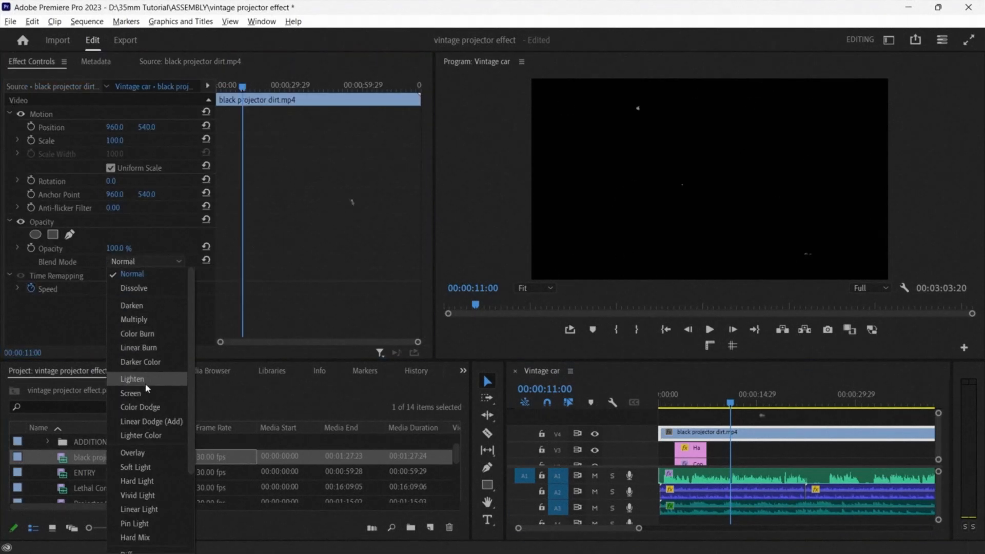
{"action": "left_click", "coordinate": [132, 379]}
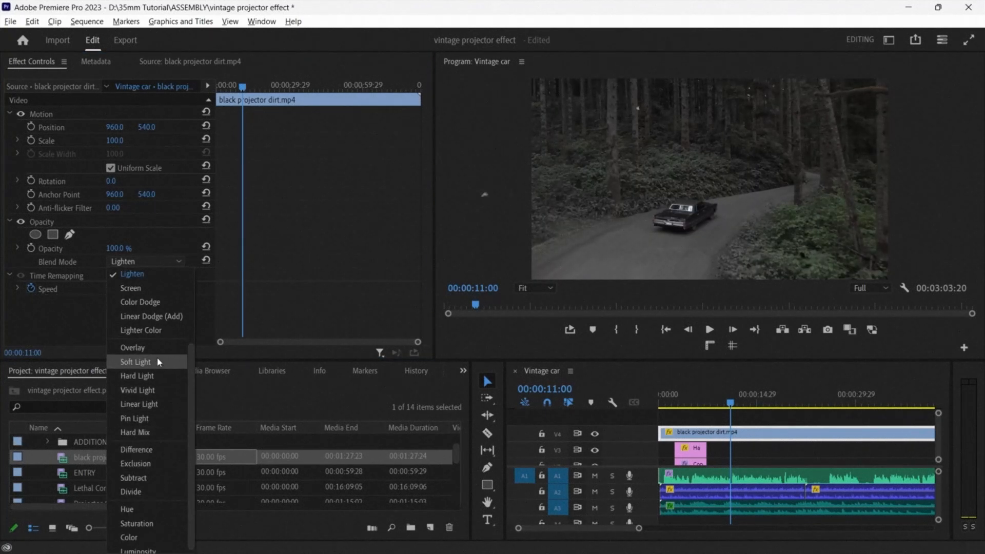
{"action": "left_click", "coordinate": [131, 288]}
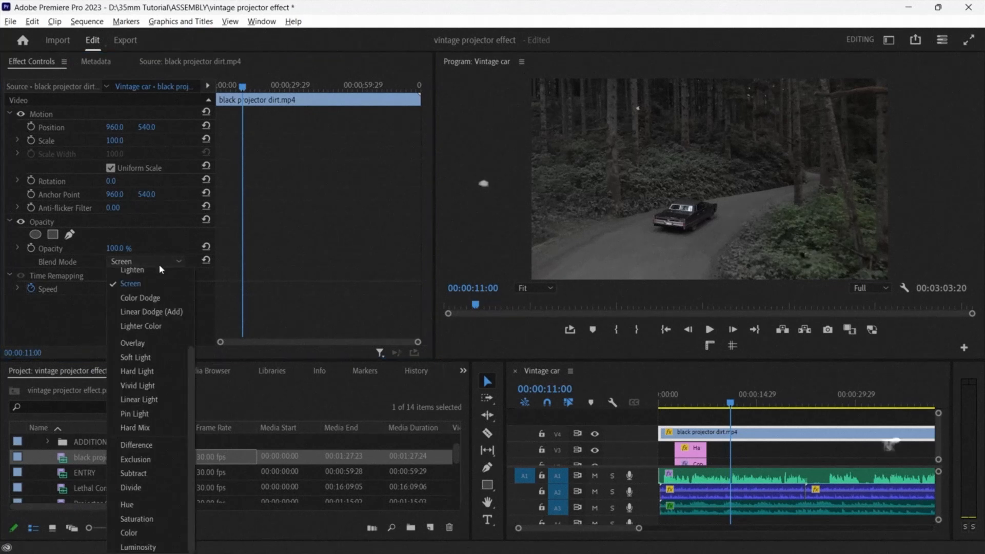
{"action": "left_click", "coordinate": [151, 312]}
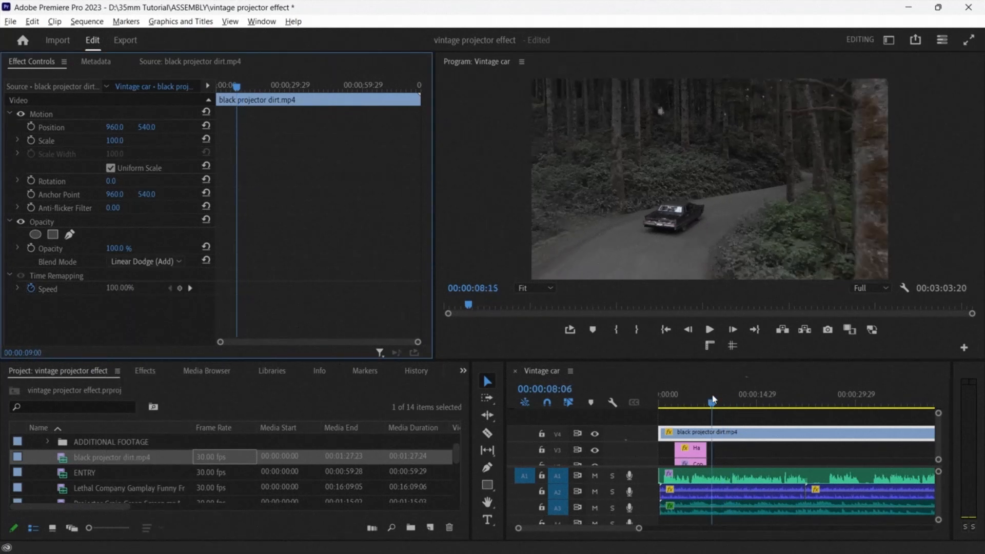
{"action": "left_click", "coordinate": [709, 328]}
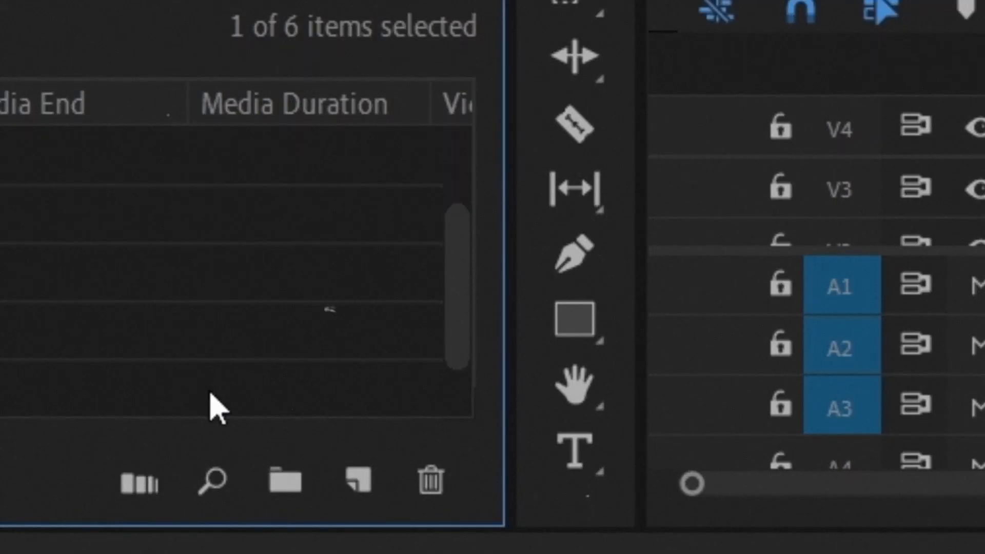
Step: Create a new Adjustment Layer with a 30 fps timebase from New Item
{"action": "left_click", "coordinate": [357, 481]}
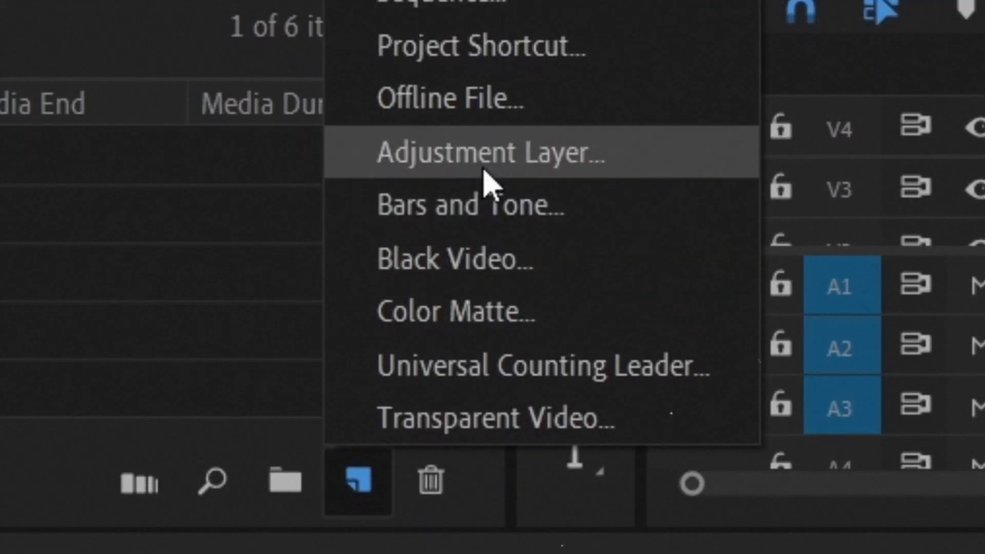
{"action": "left_click", "coordinate": [491, 152]}
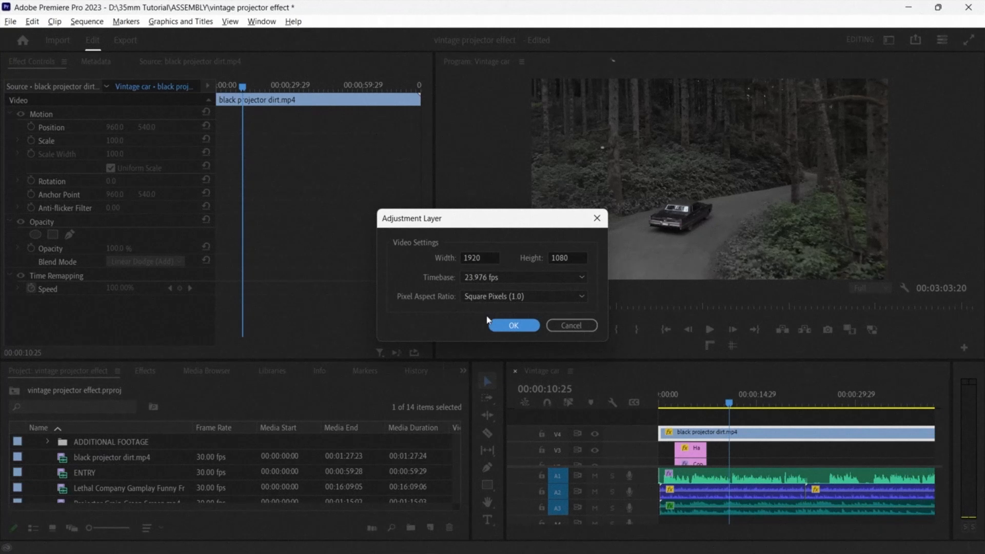
{"action": "left_click", "coordinate": [521, 277]}
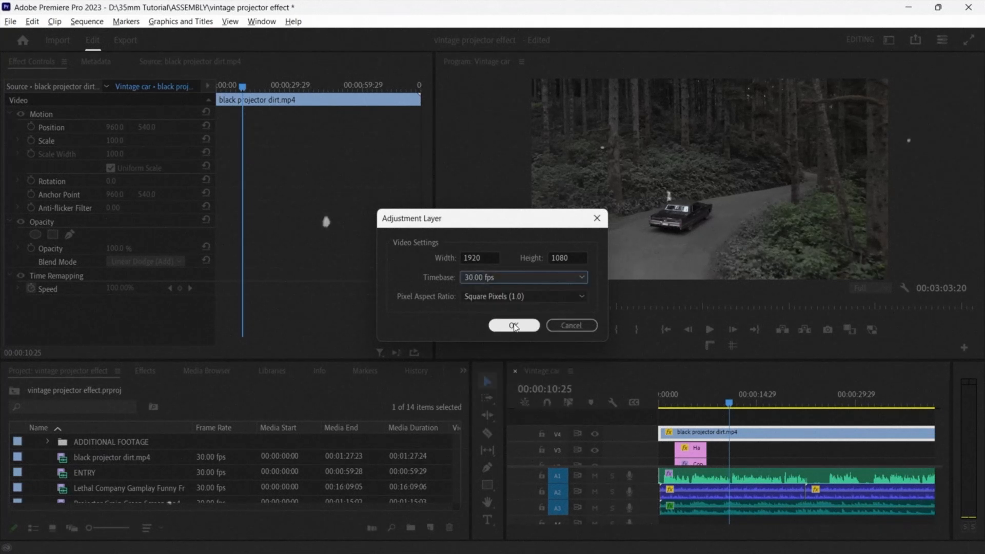
{"action": "left_click", "coordinate": [513, 326]}
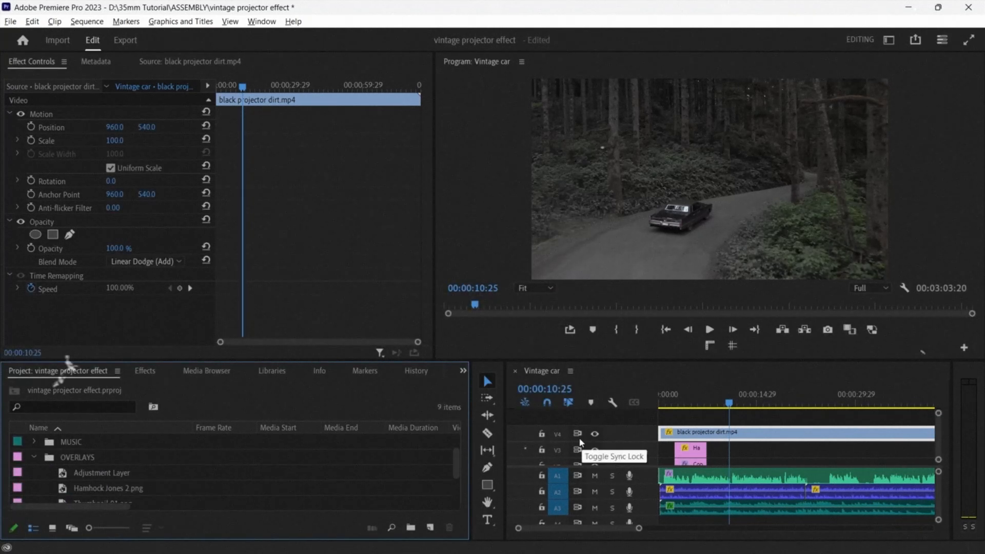
Step: Add a fifth video track and place the Adjustment Layer on it above the dirt clip
{"action": "right_click", "coordinate": [578, 443]}
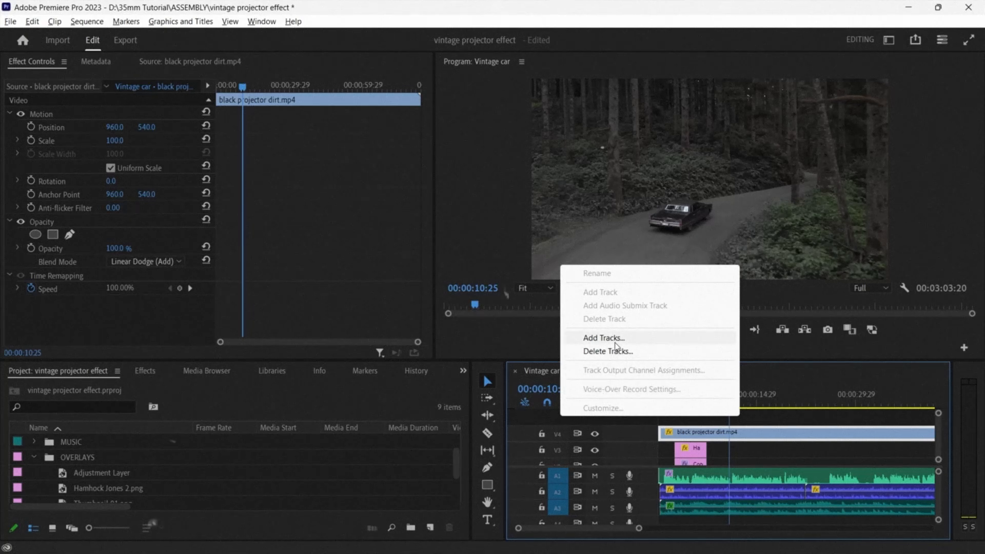
{"action": "left_click", "coordinate": [602, 337]}
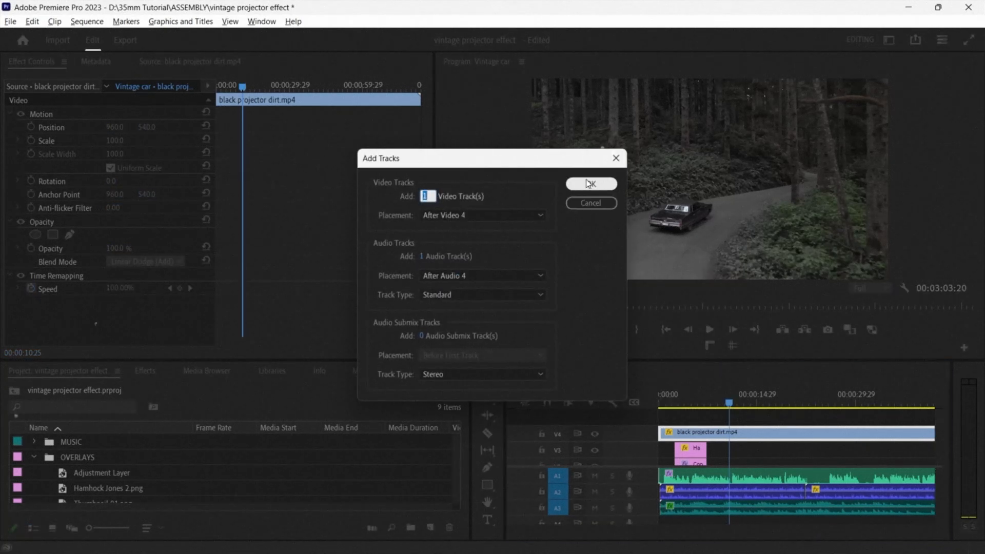
{"action": "left_click", "coordinate": [589, 184]}
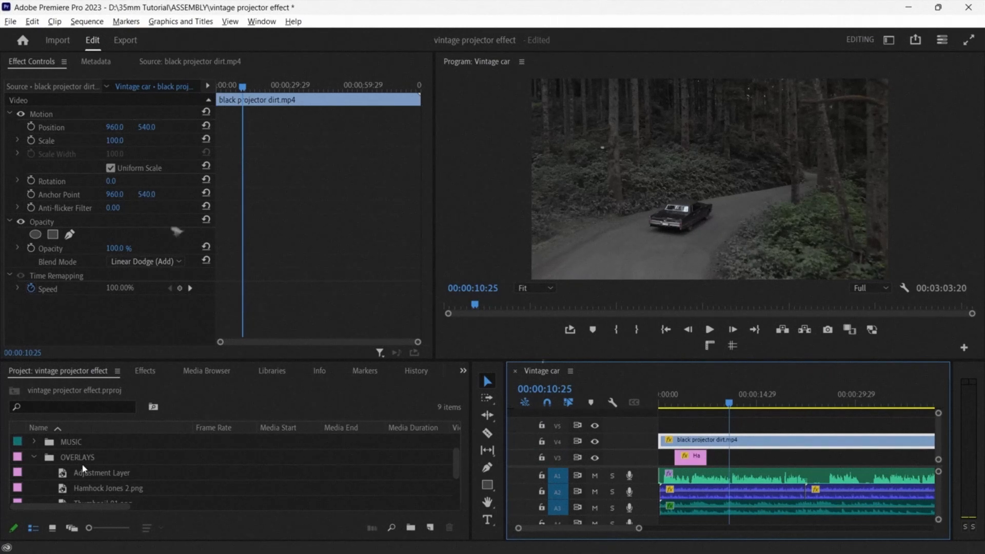
{"action": "left_click", "coordinate": [101, 472]}
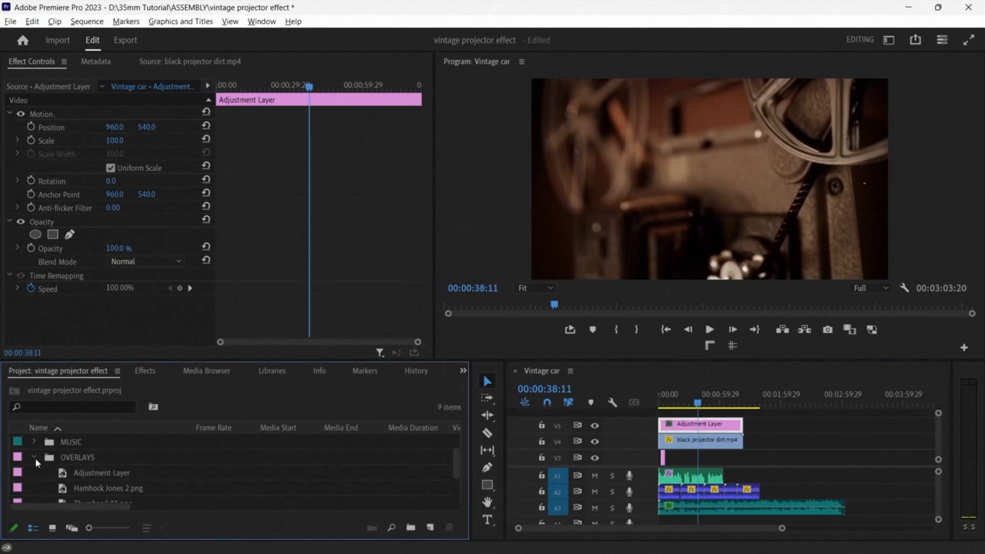
Step: Apply Noise to the adjustment layer, disable Use Color Noise and set its amount
{"action": "left_click", "coordinate": [145, 371]}
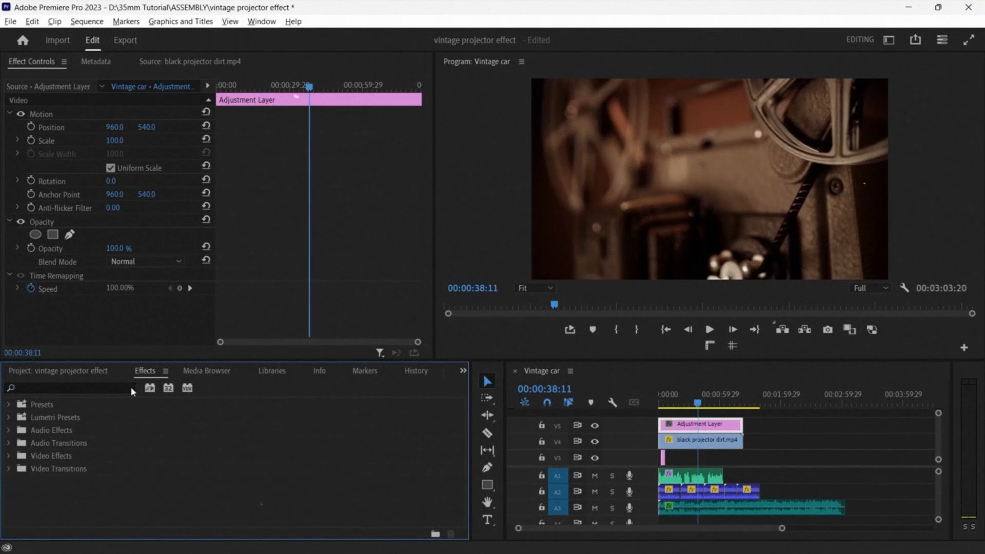
{"action": "type", "text": "noise"}
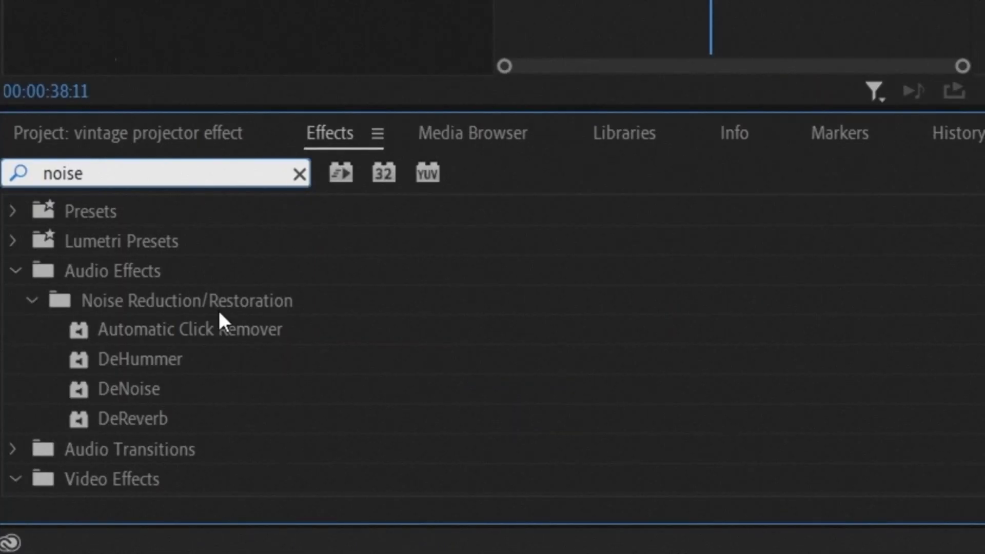
{"action": "scroll", "scroll_direction": "down", "scroll_amount": 3}
{"action": "type", "text": "crop"}
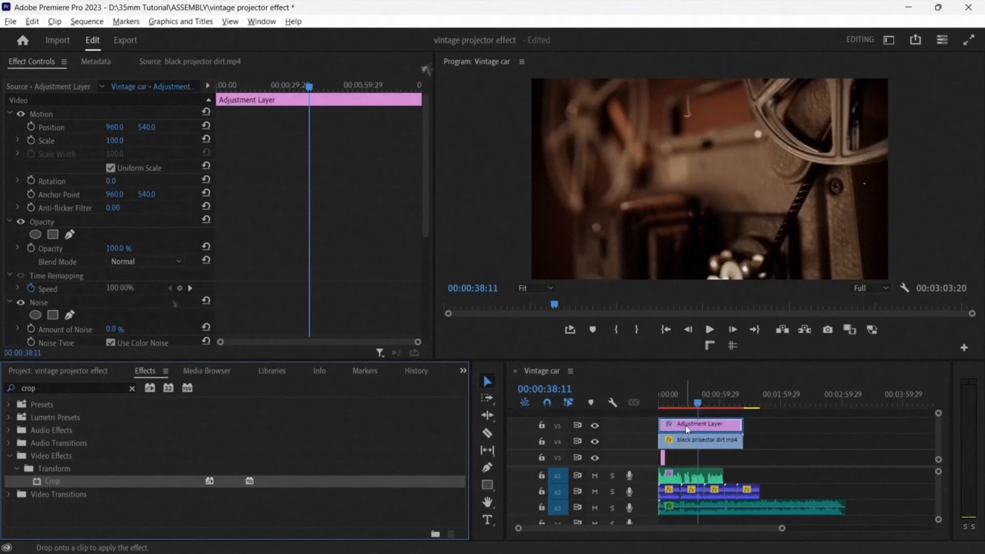
{"action": "scroll", "scroll_direction": "down", "scroll_amount": 3}
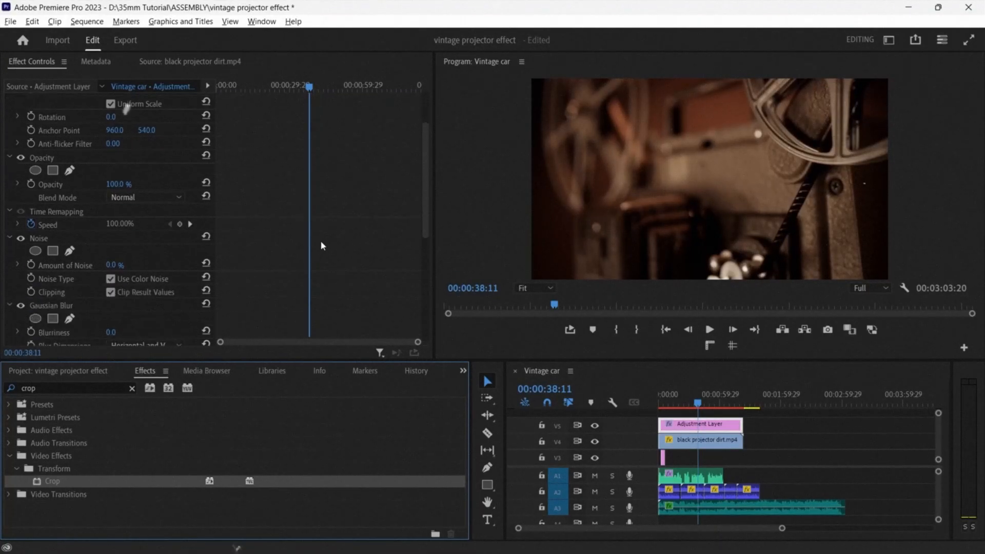
{"action": "scroll", "scroll_direction": "down", "scroll_amount": 3}
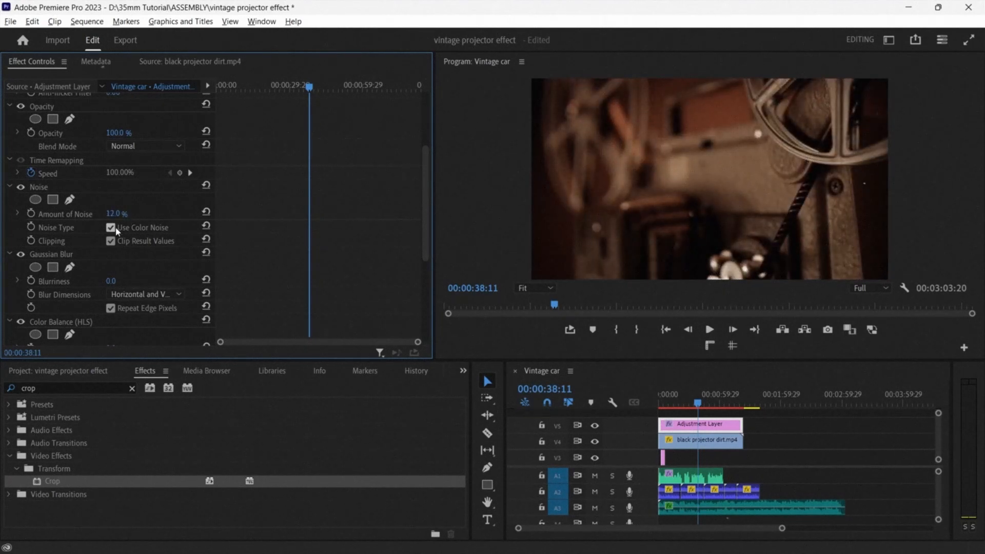
{"action": "left_click", "coordinate": [110, 228]}
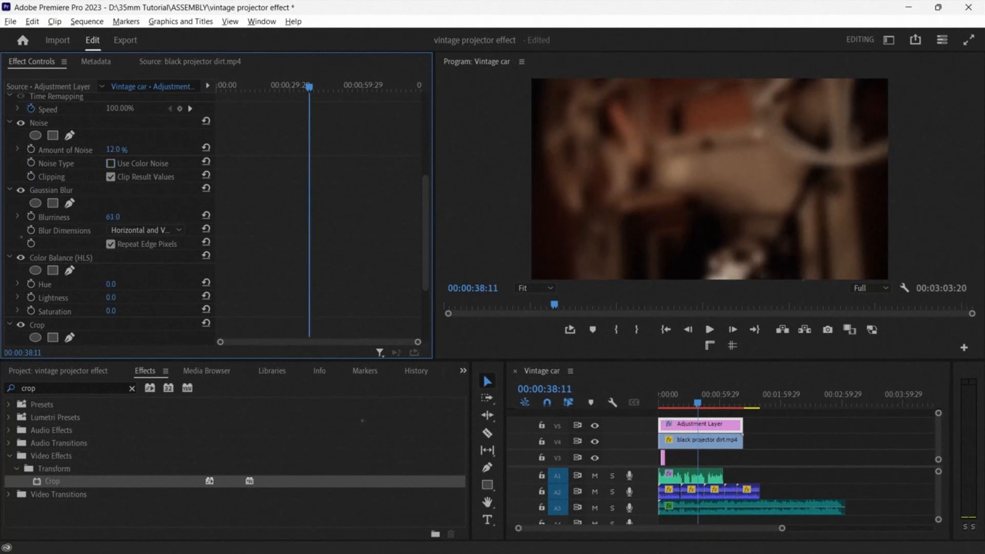
{"action": "type", "text": "10.0"}
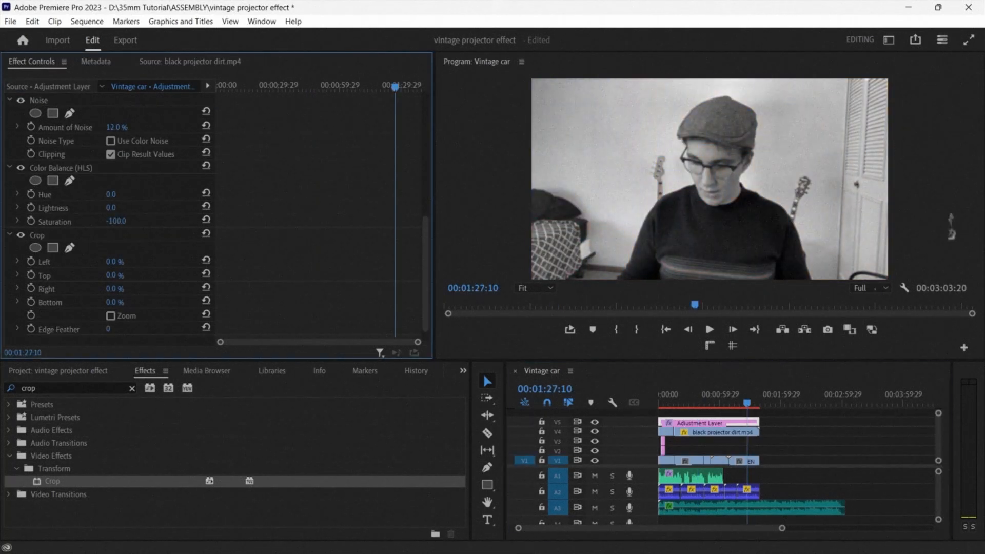
Step: Set Color Balance Lightness to 5 and Crop Left and Right to 15% with feathered edges
{"action": "double_click", "coordinate": [112, 208]}
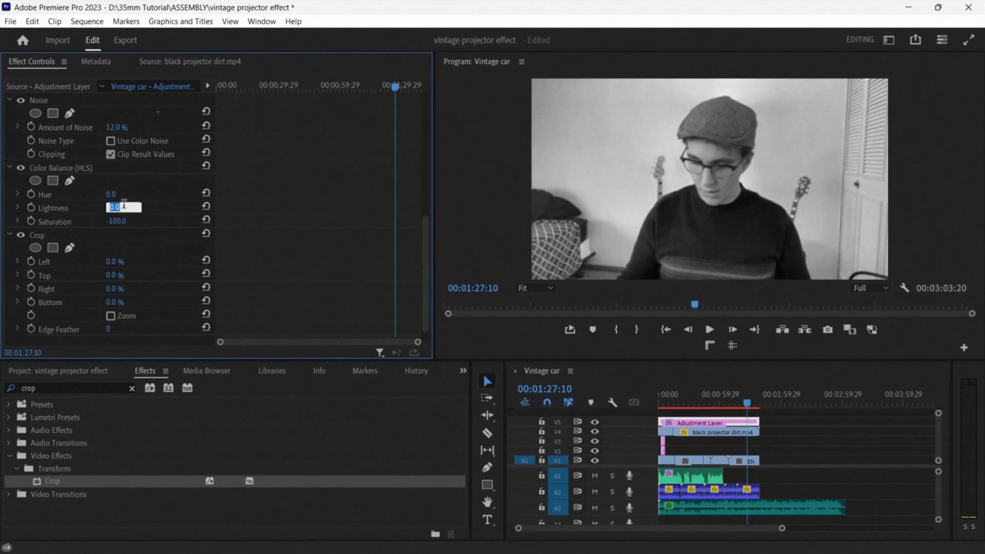
{"action": "type", "text": "5"}
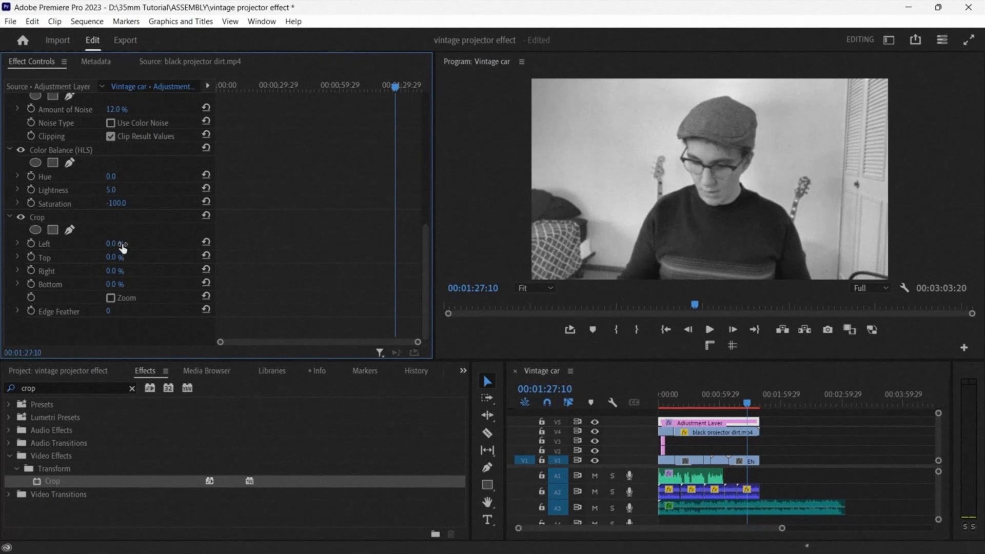
{"action": "double_click", "coordinate": [114, 245]}
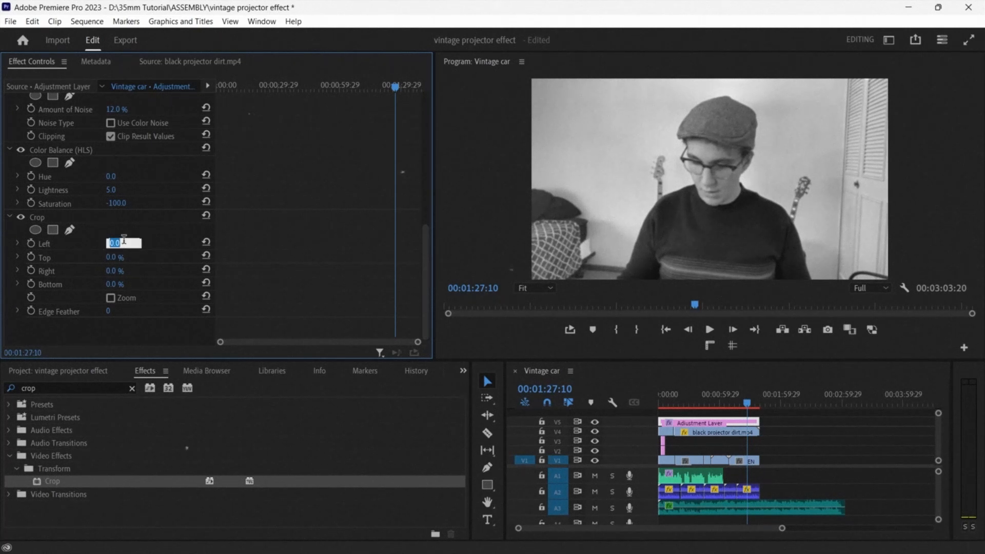
{"action": "type", "text": "15"}
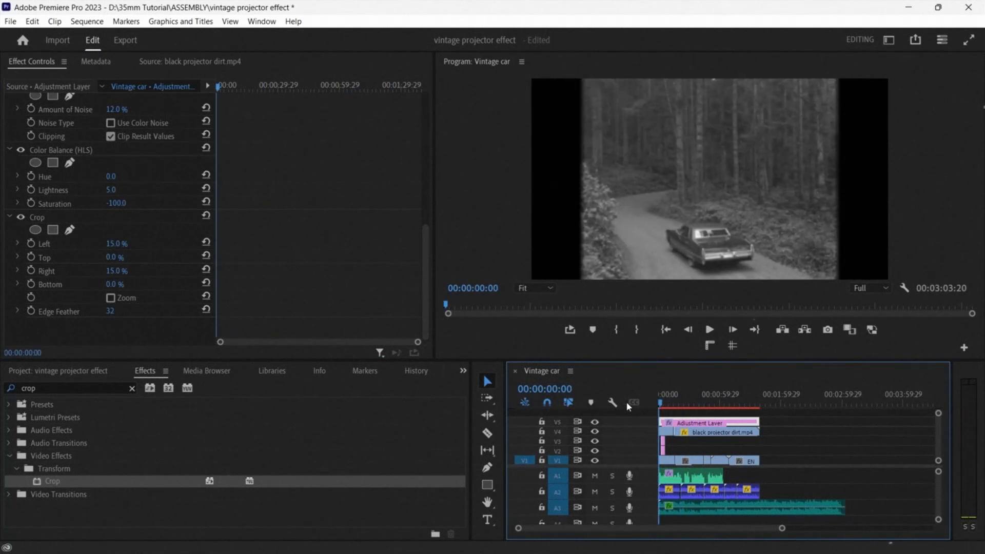
{"action": "left_click", "coordinate": [709, 329]}
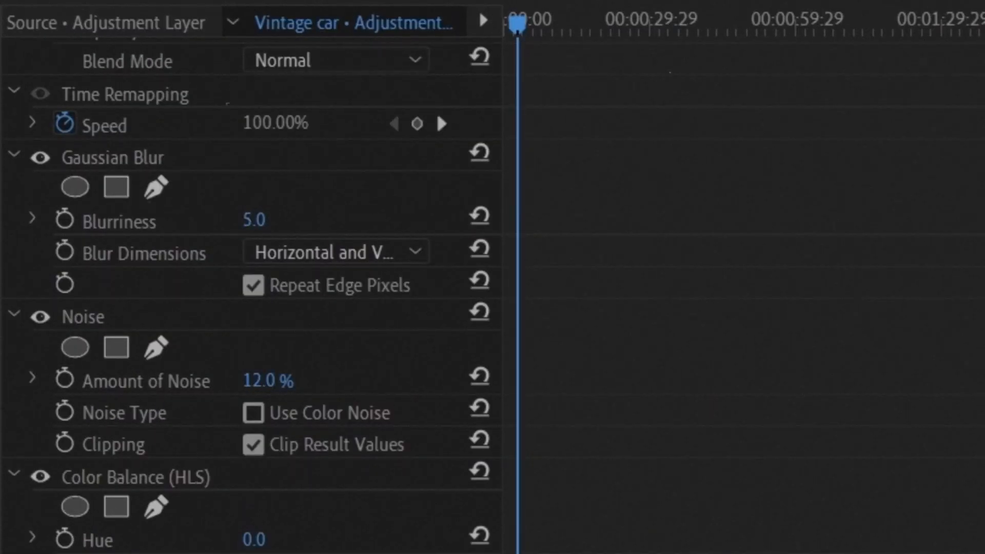
Step: Raise Gaussian Blur blurriness to 7.0 and preview the finished projector look
{"action": "left_click", "coordinate": [253, 220]}
{"action": "type", "text": "7"}
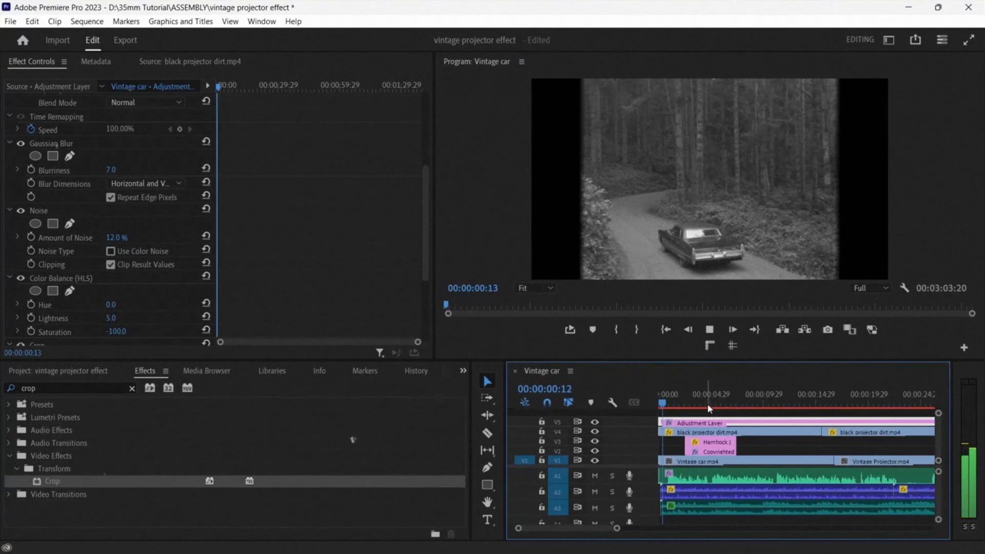
{"action": "left_click", "coordinate": [675, 394]}
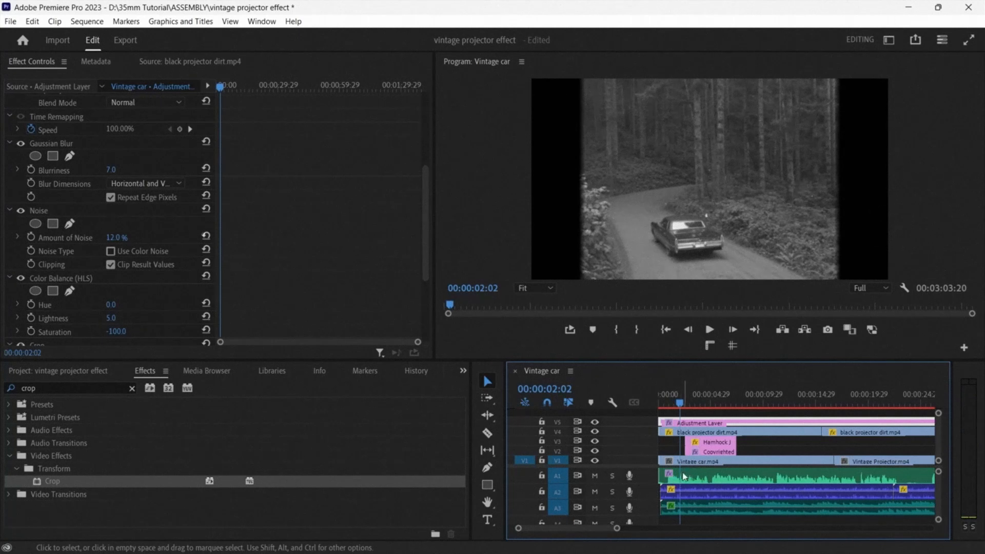